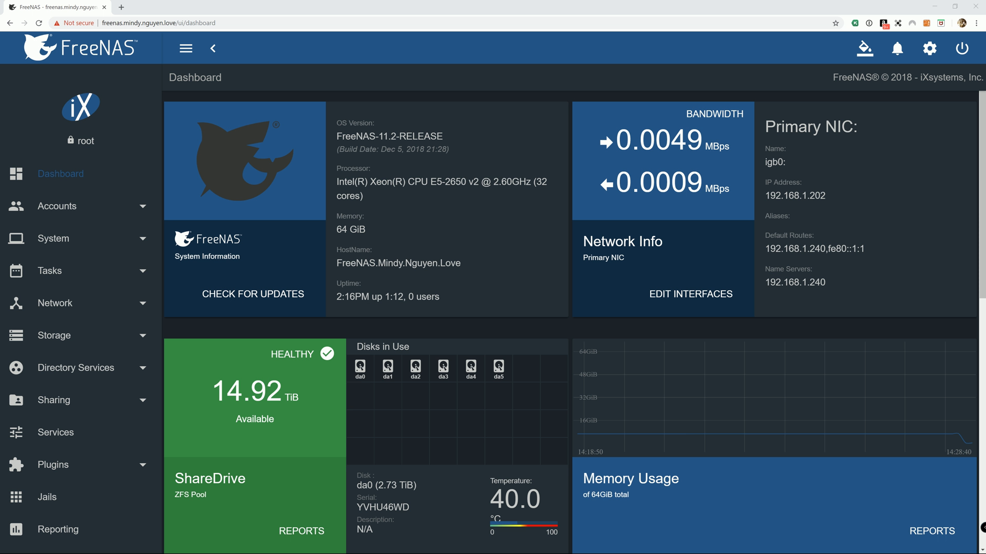
pyautogui.moveTo(203, 332)
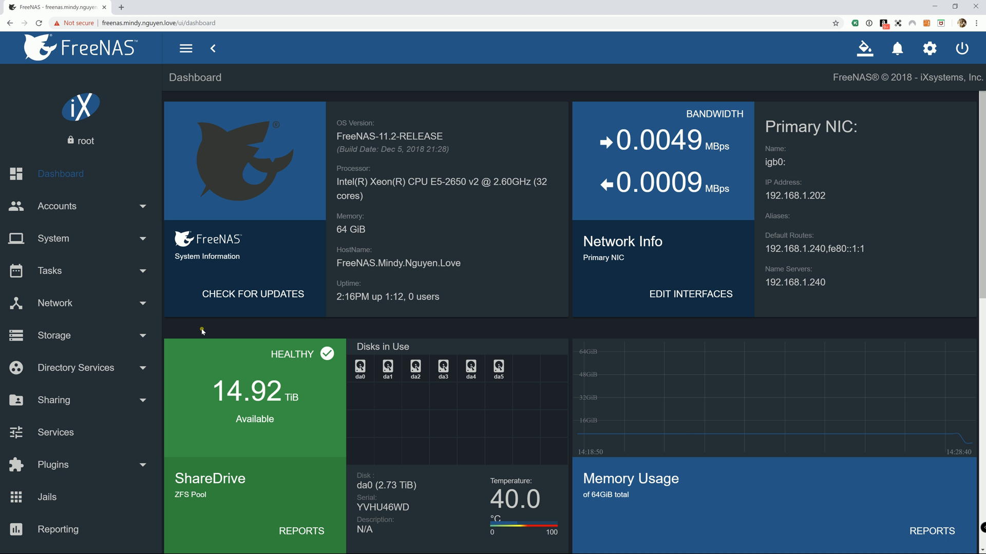
pyautogui.moveTo(211, 326)
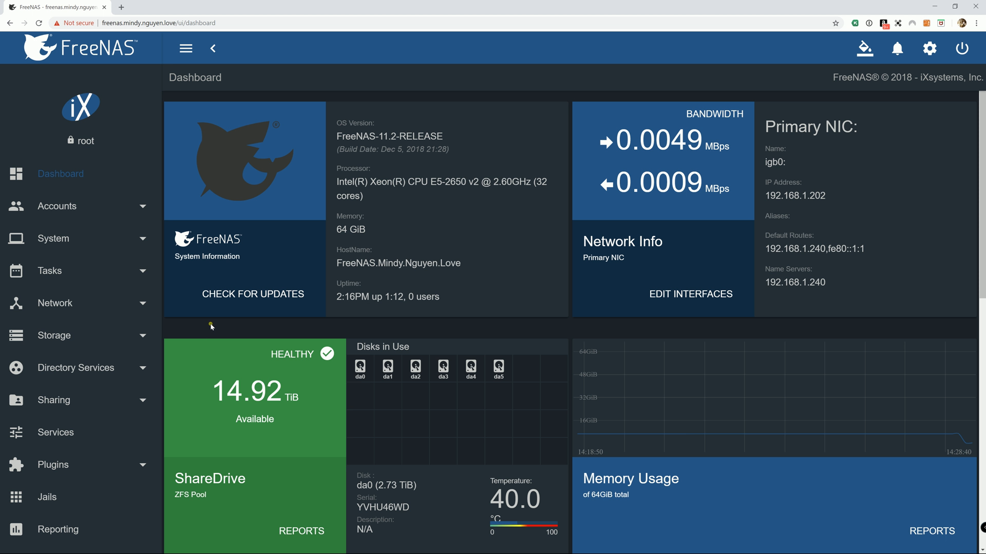
# Show page 2 of the Services list and scroll down to the UPS row
pyautogui.scroll(-3)
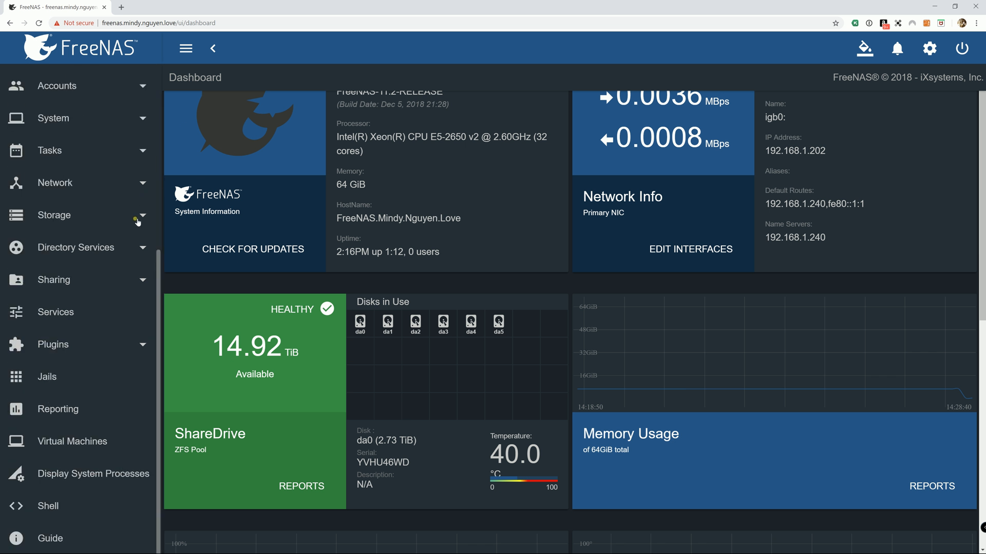
pyautogui.moveTo(70, 135)
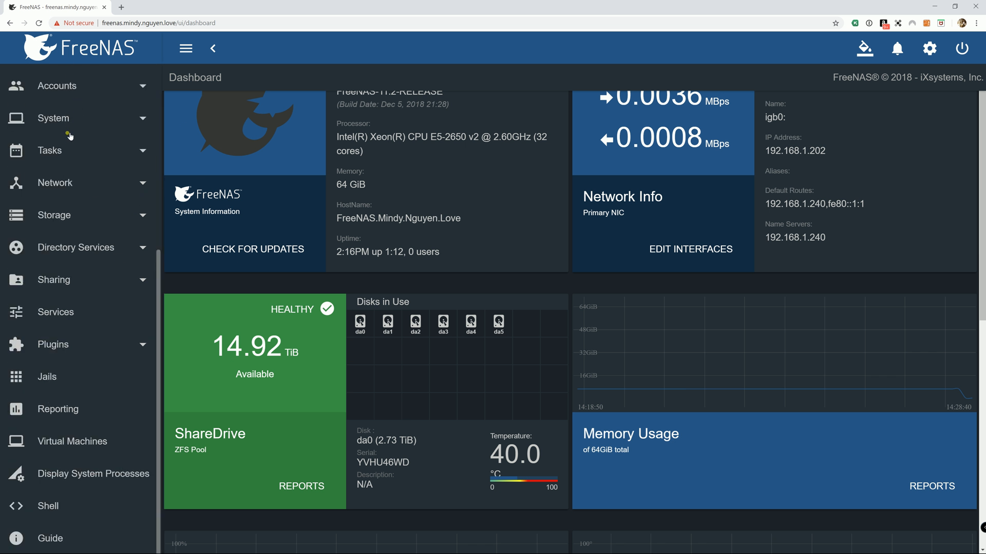
pyautogui.moveTo(76, 327)
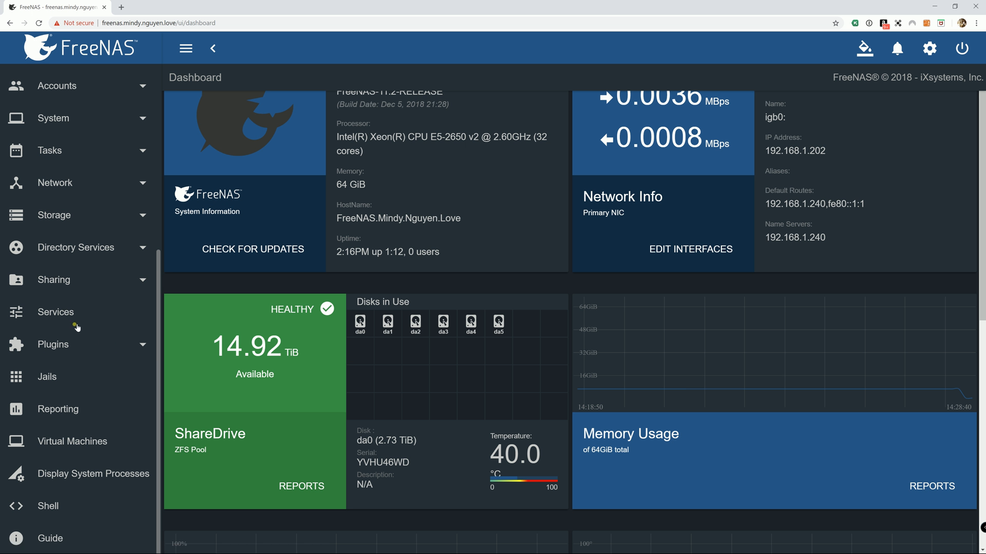
pyautogui.click(55, 312)
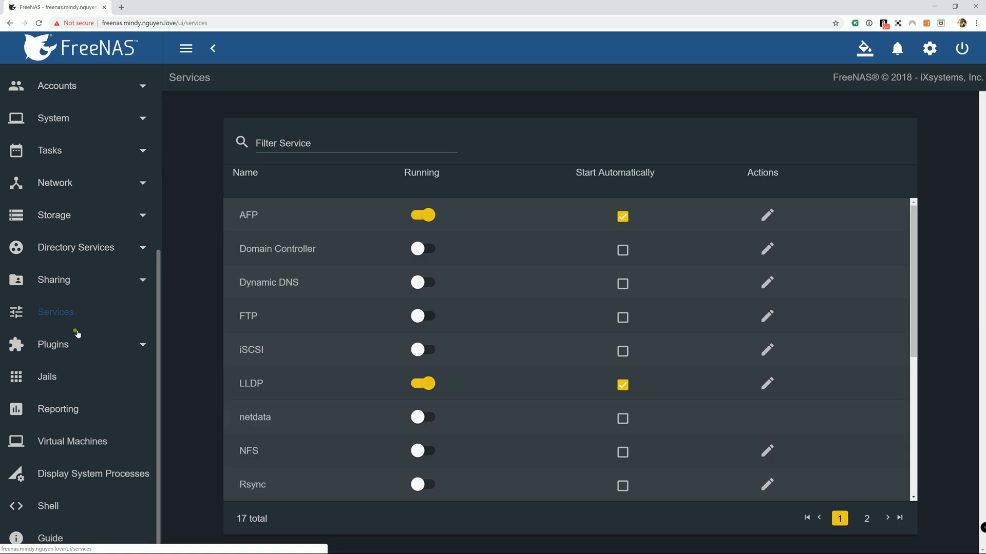
pyautogui.click(866, 518)
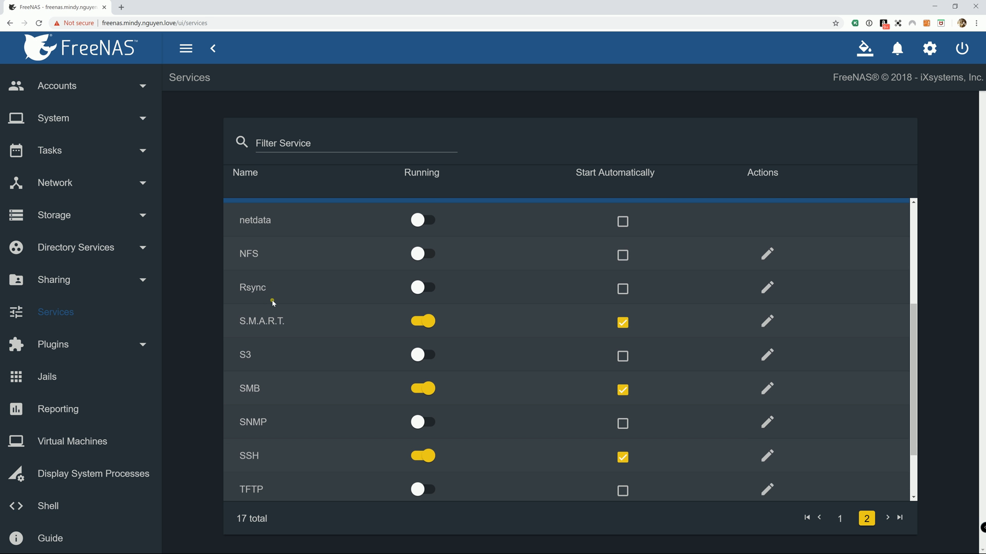
pyautogui.scroll(-3)
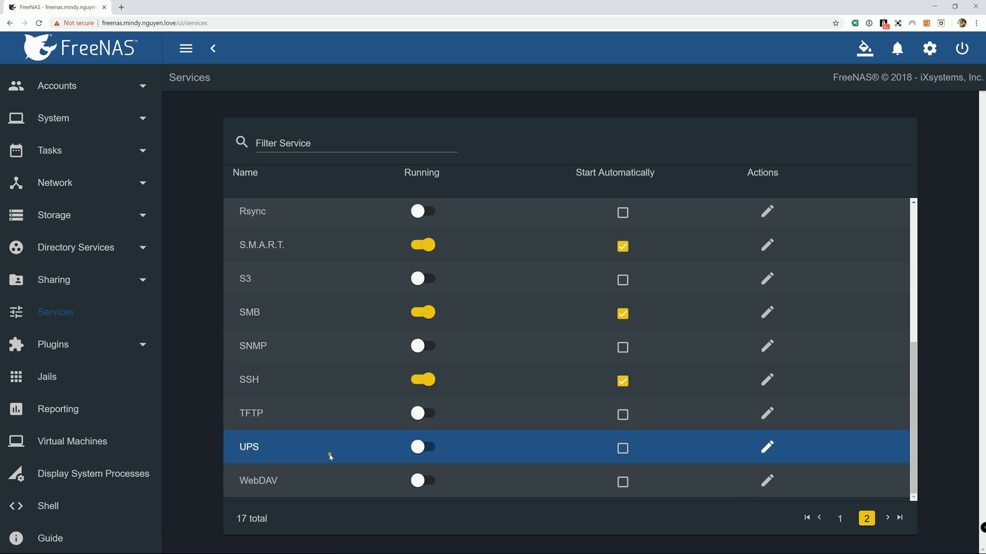
pyautogui.moveTo(259, 450)
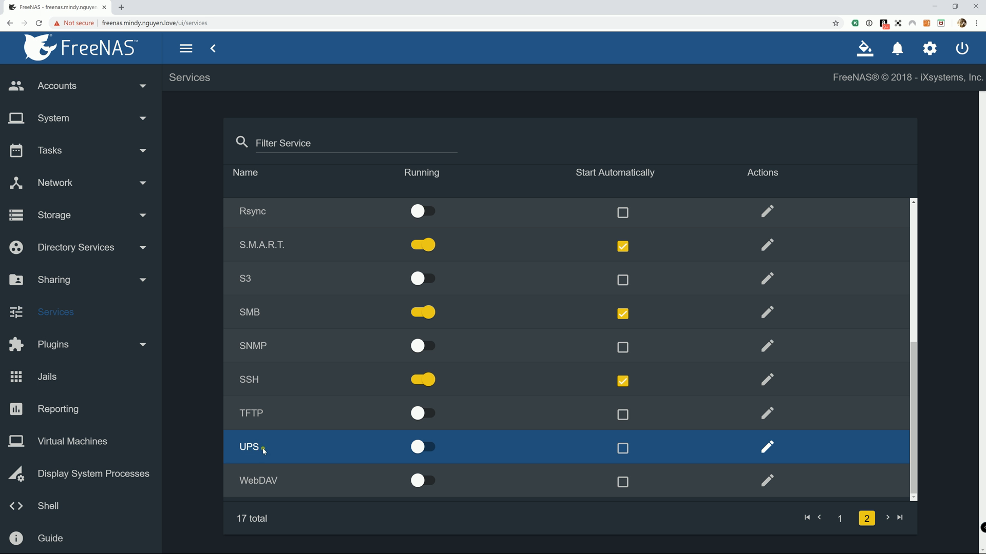
pyautogui.moveTo(207, 452)
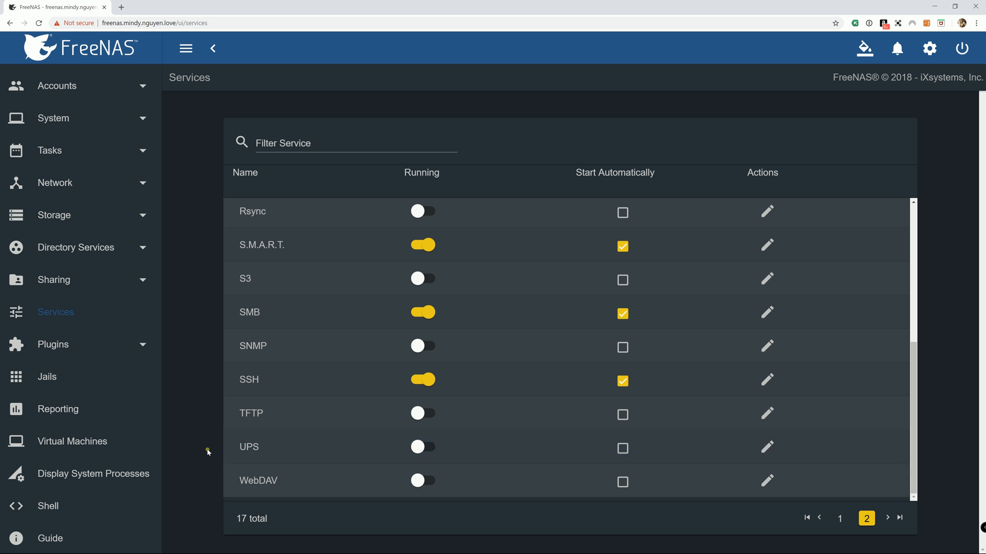
pyautogui.moveTo(767, 447)
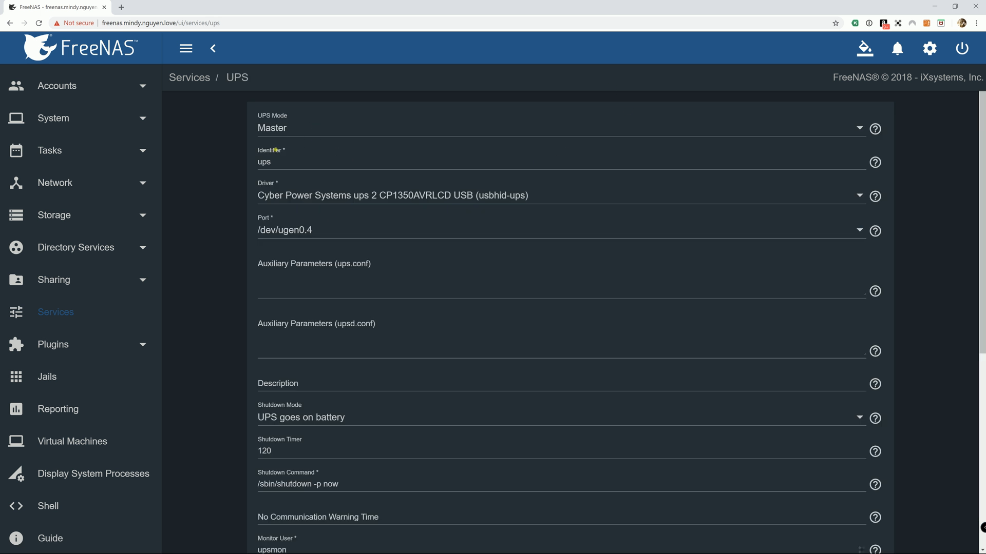
pyautogui.moveTo(289, 126)
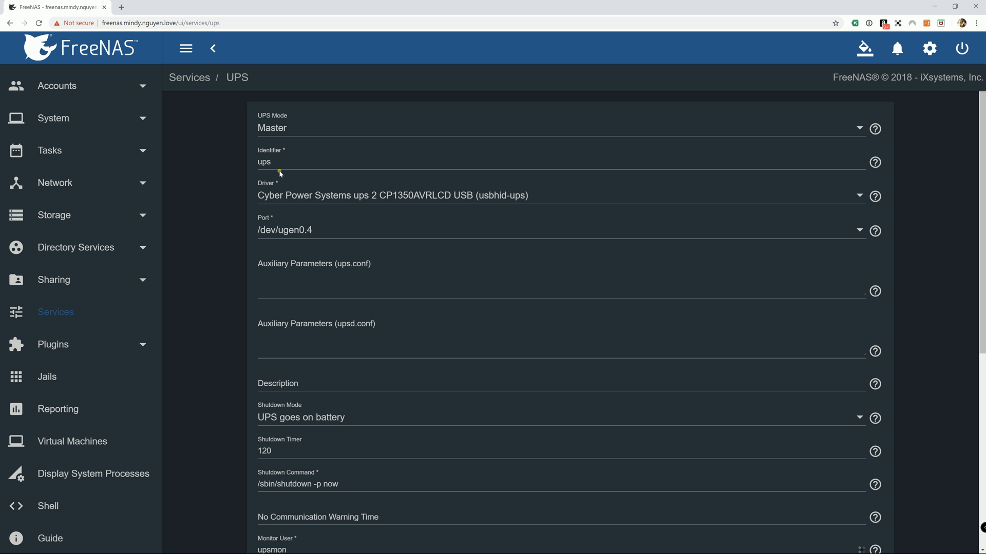
pyautogui.moveTo(326, 201)
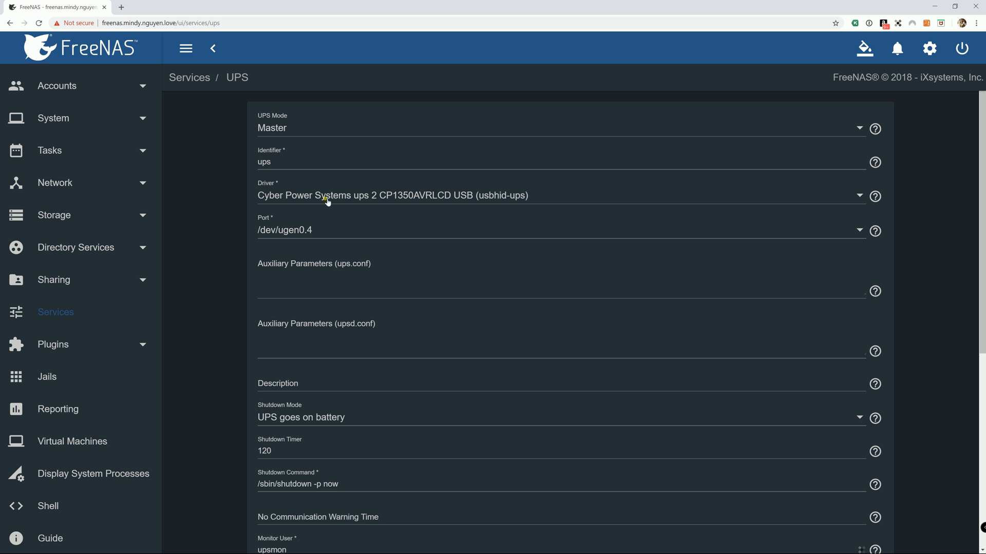
pyautogui.moveTo(390, 199)
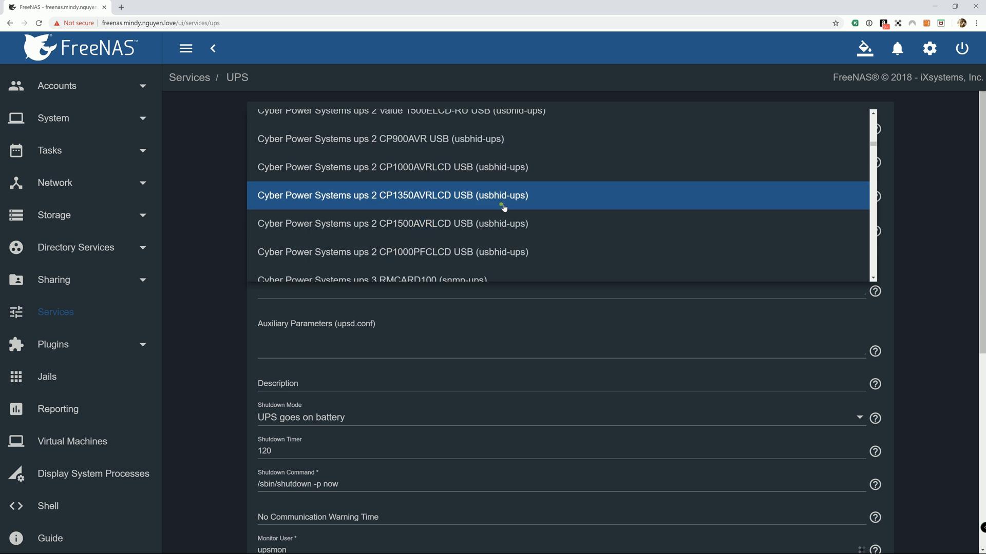
pyautogui.moveTo(482, 213)
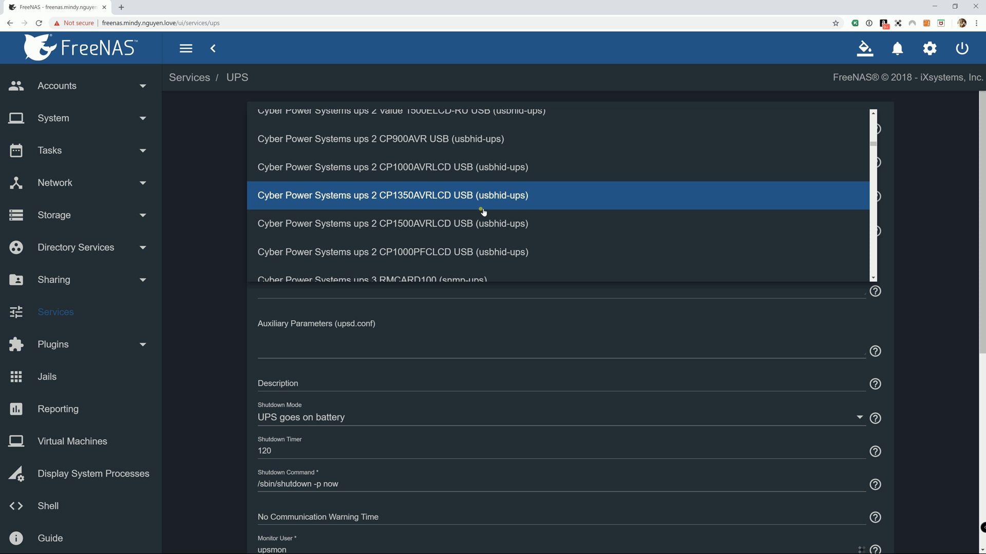
pyautogui.moveTo(485, 201)
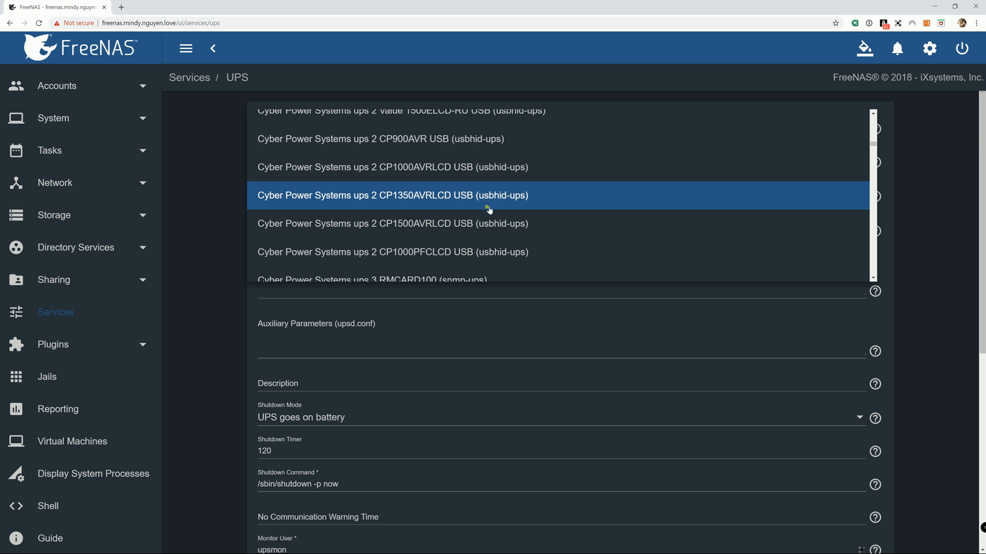
pyautogui.moveTo(508, 199)
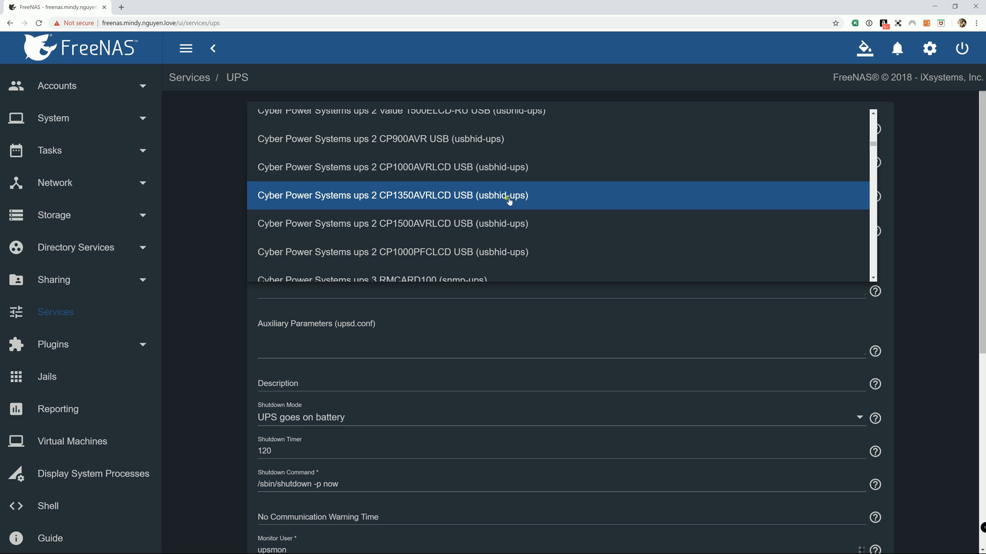
pyautogui.moveTo(386, 203)
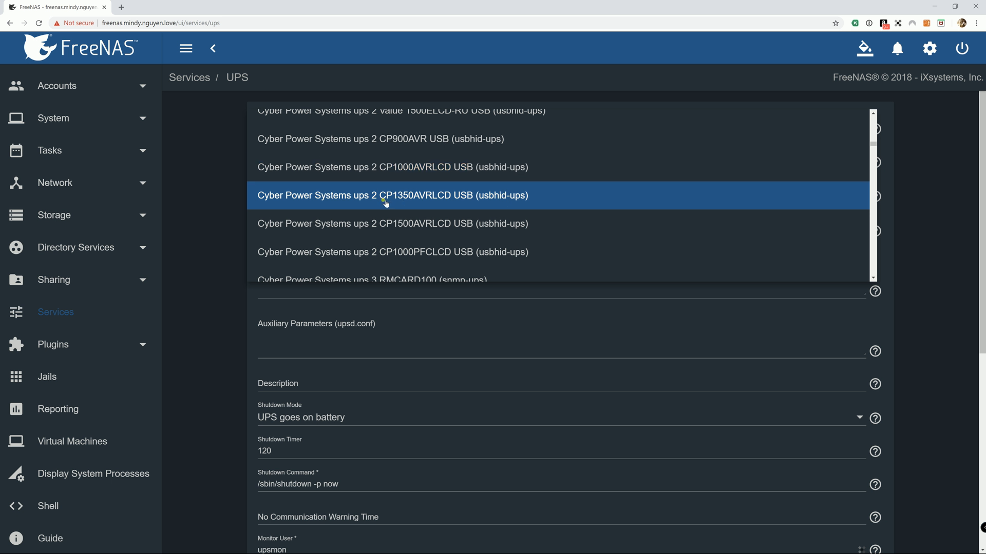
pyautogui.moveTo(375, 203)
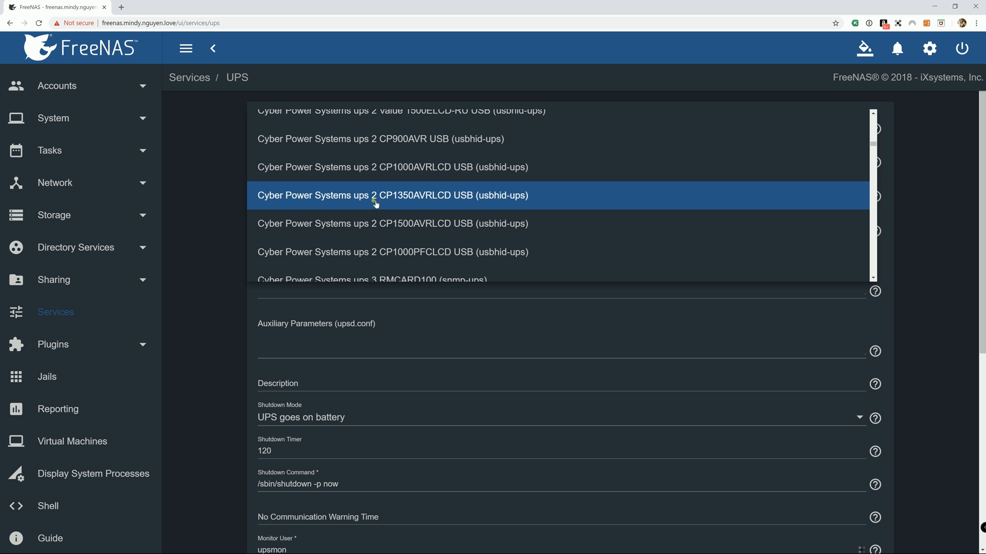
pyautogui.moveTo(360, 198)
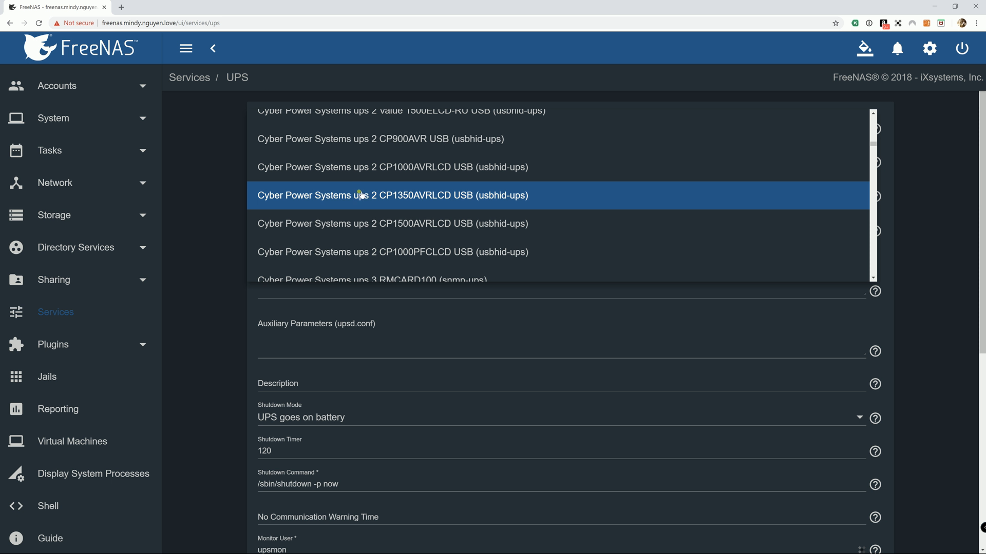
# Browse the UPS driver list, with Cyber Power CP1350AVRLCD USB still highlighted
pyautogui.scroll(-3)
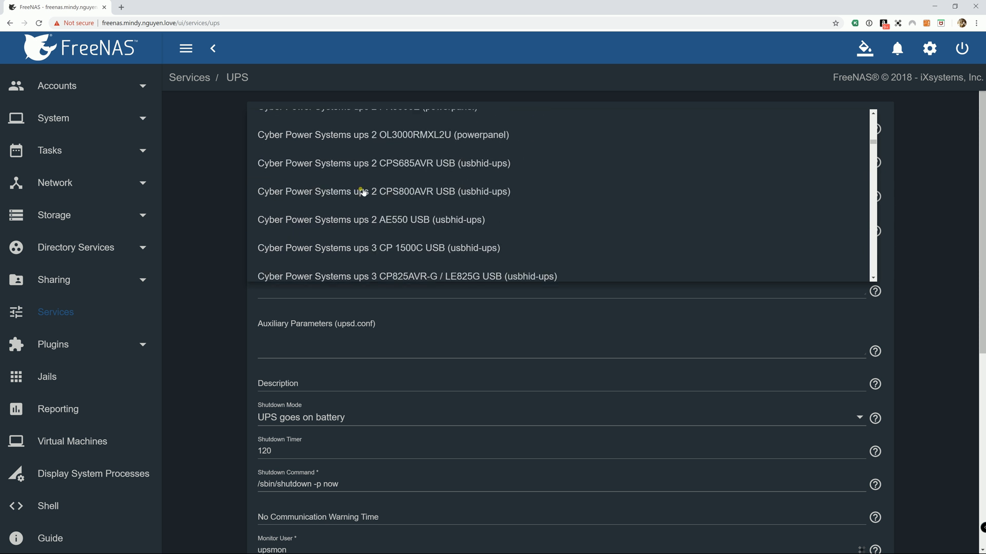
pyautogui.scroll(3)
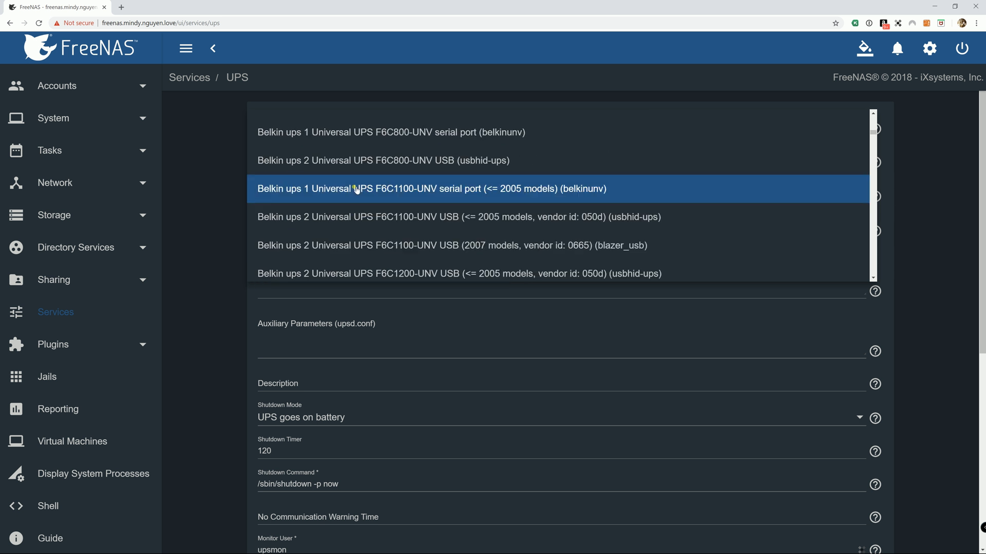
pyautogui.scroll(3)
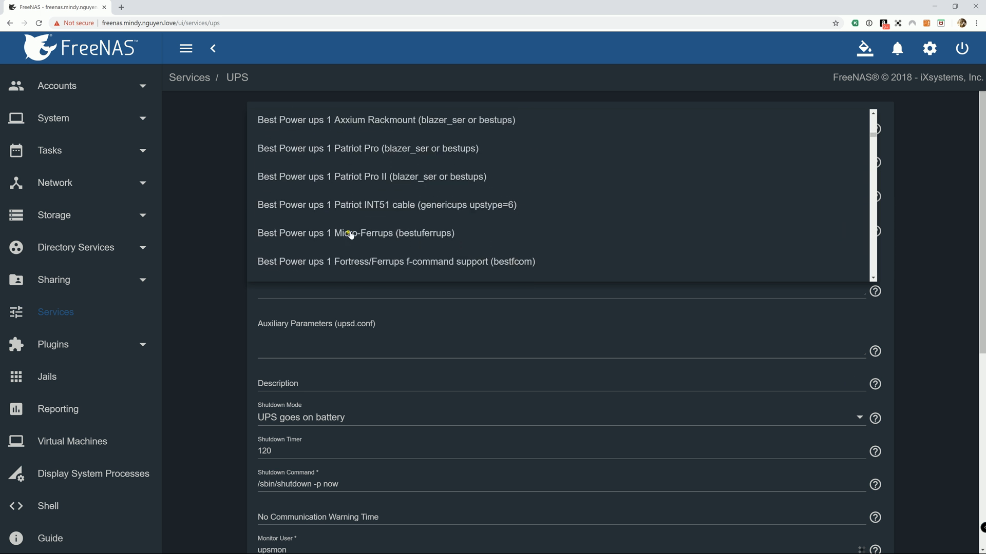
pyautogui.scroll(-3)
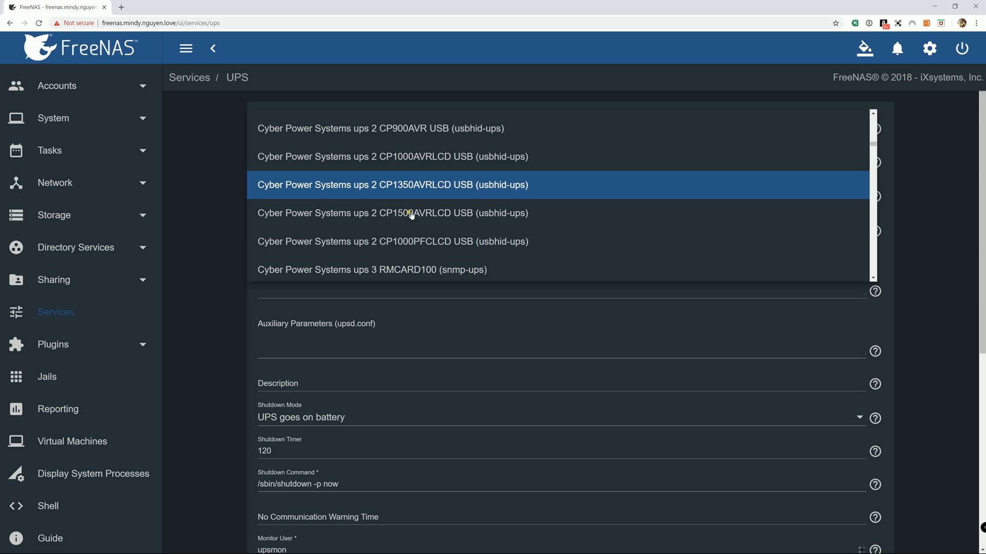
pyautogui.scroll(3)
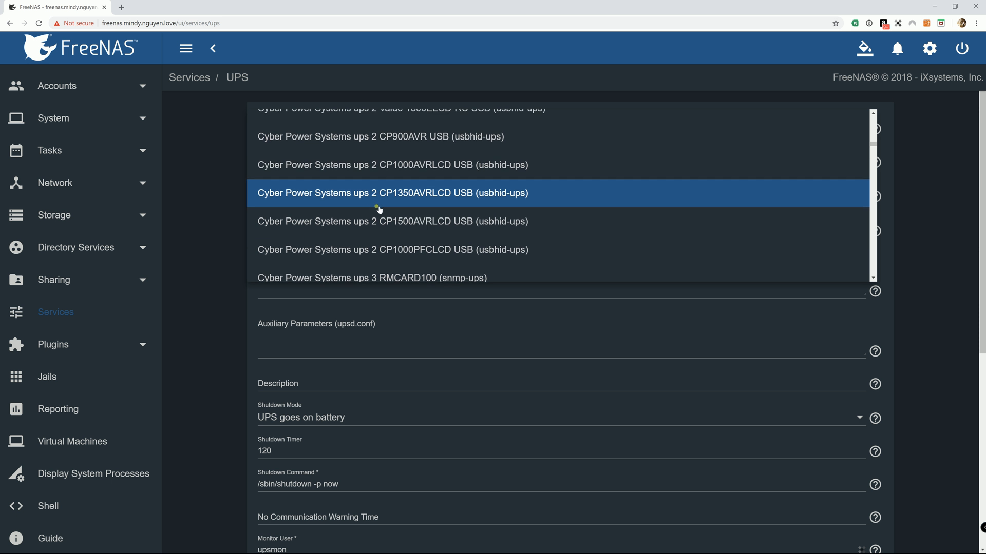
pyautogui.moveTo(426, 208)
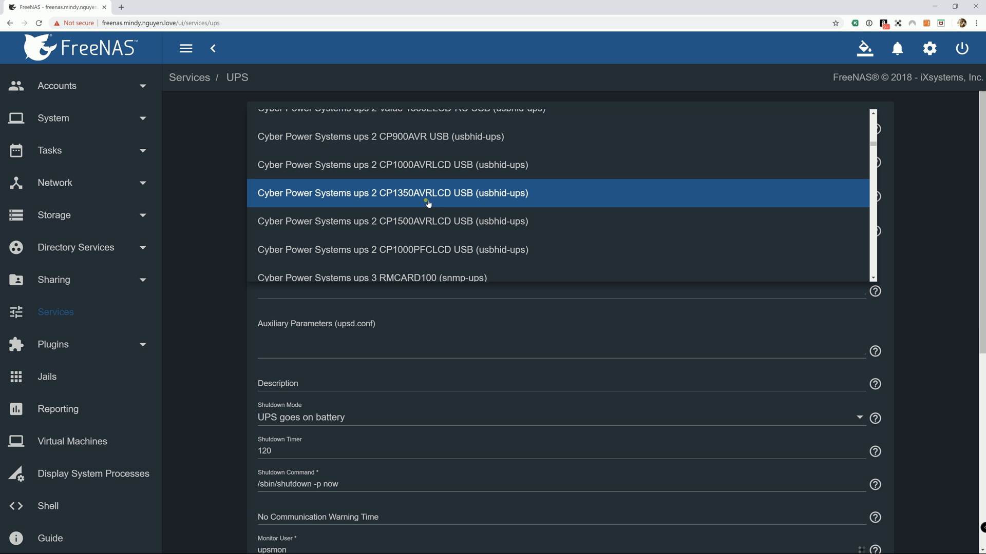
pyautogui.moveTo(395, 202)
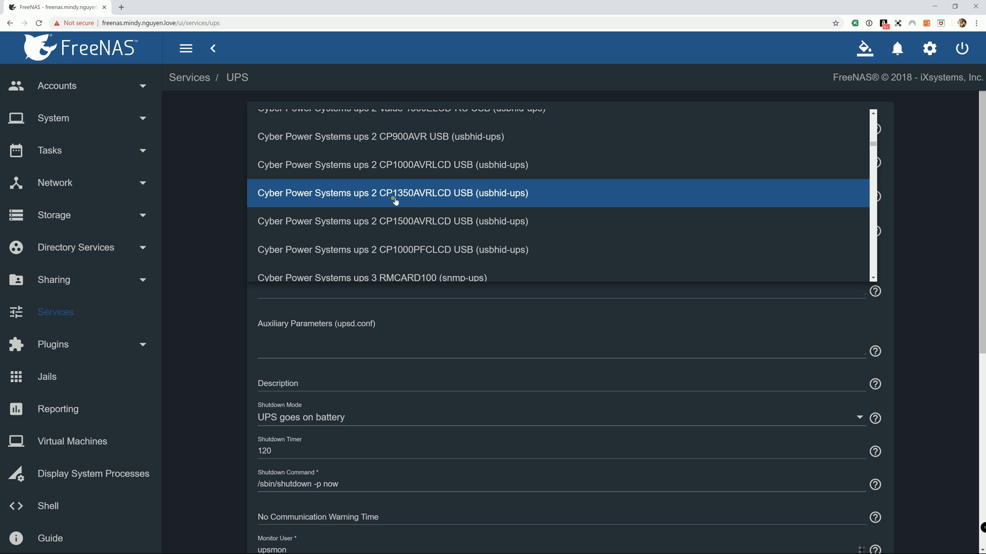
pyautogui.moveTo(412, 200)
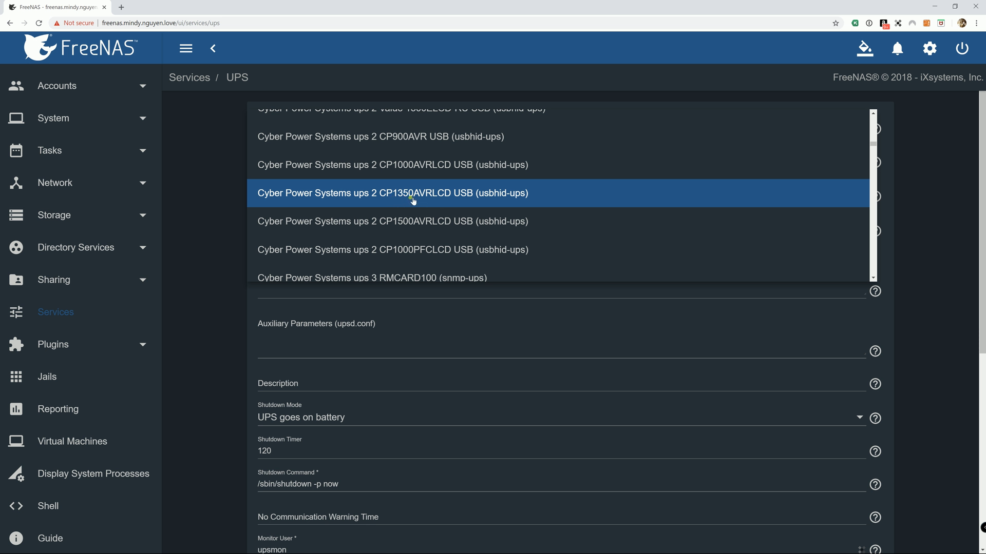
pyautogui.moveTo(218, 212)
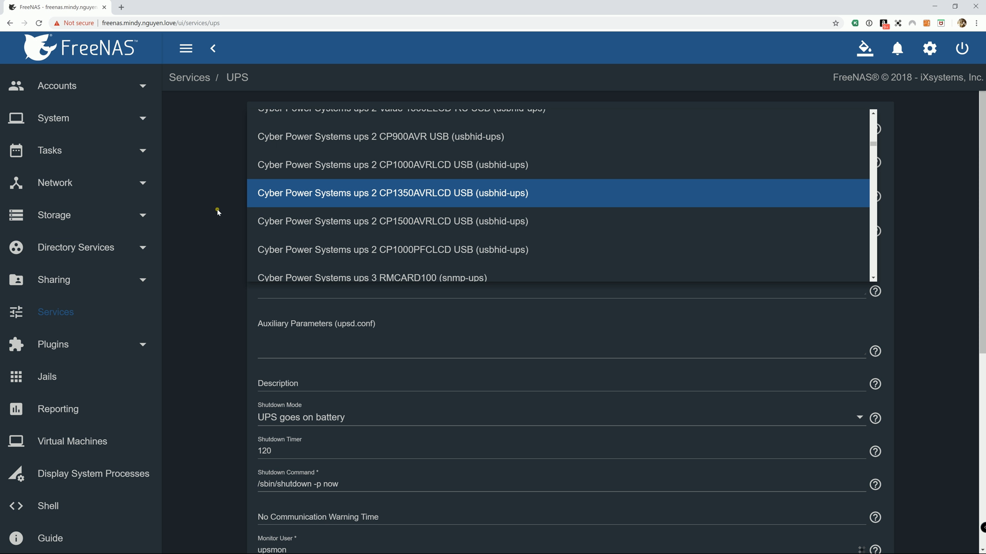
pyautogui.click(393, 193)
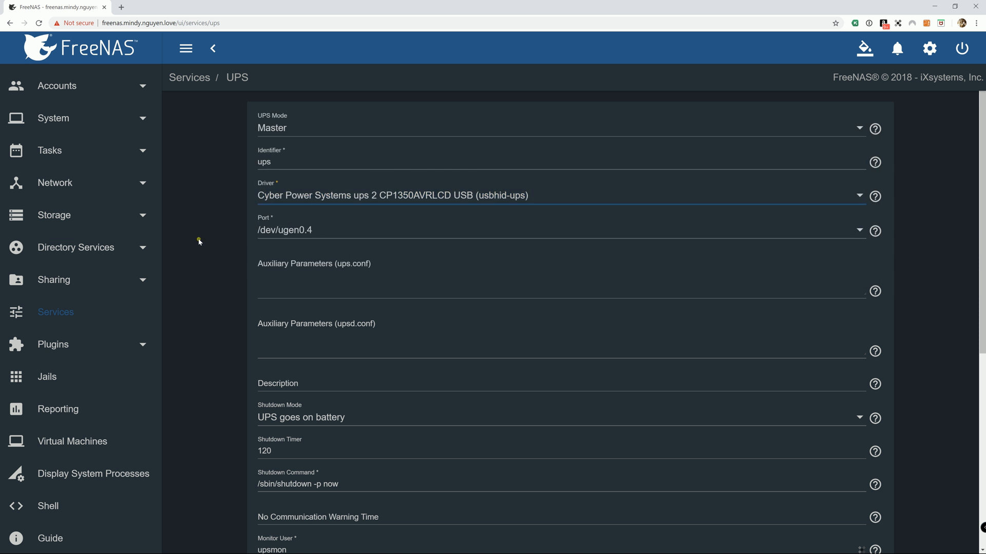
pyautogui.moveTo(303, 236)
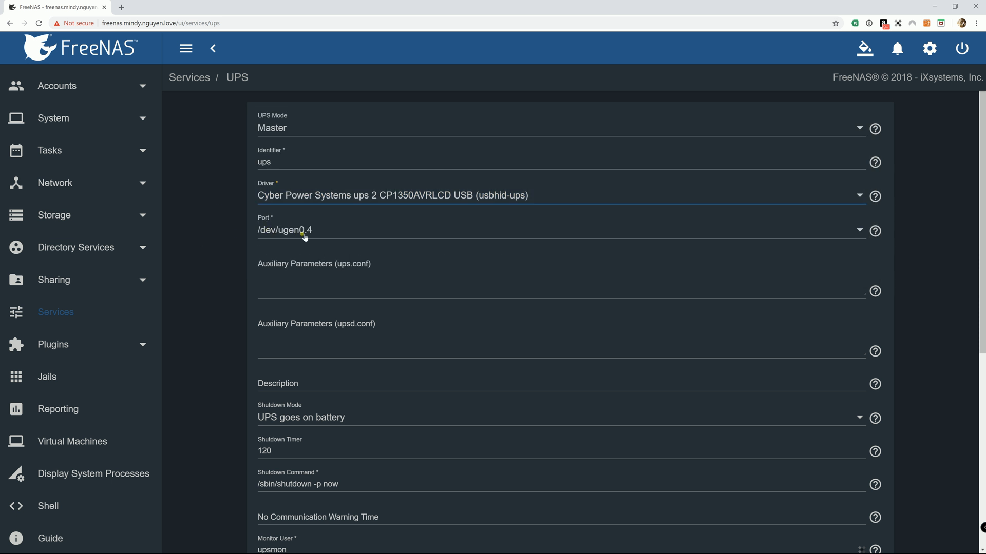
pyautogui.moveTo(297, 237)
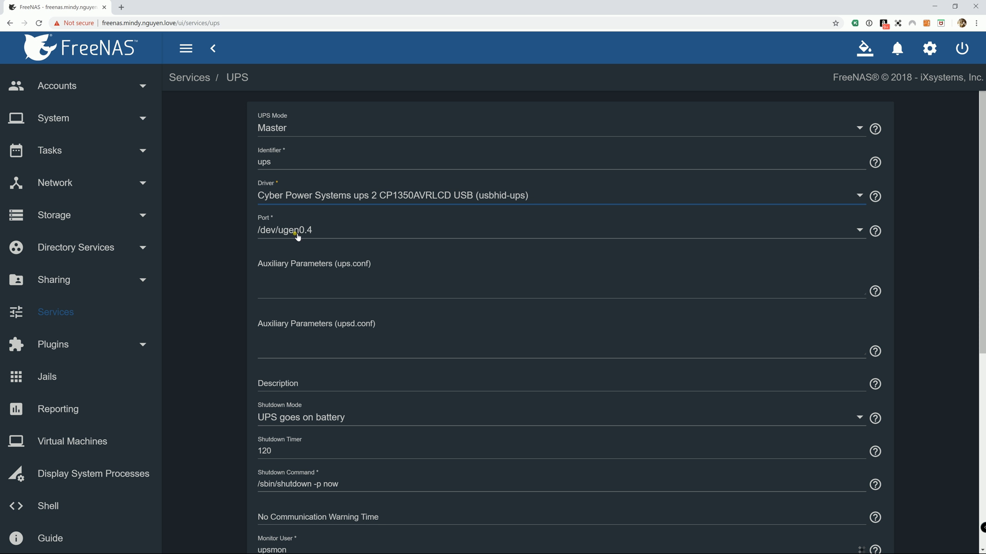
pyautogui.moveTo(296, 237)
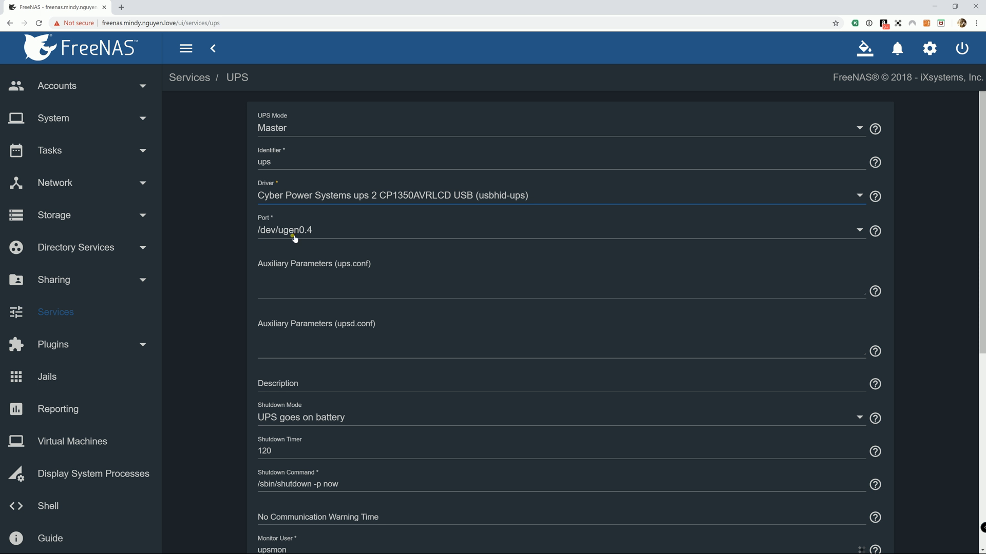
pyautogui.moveTo(288, 241)
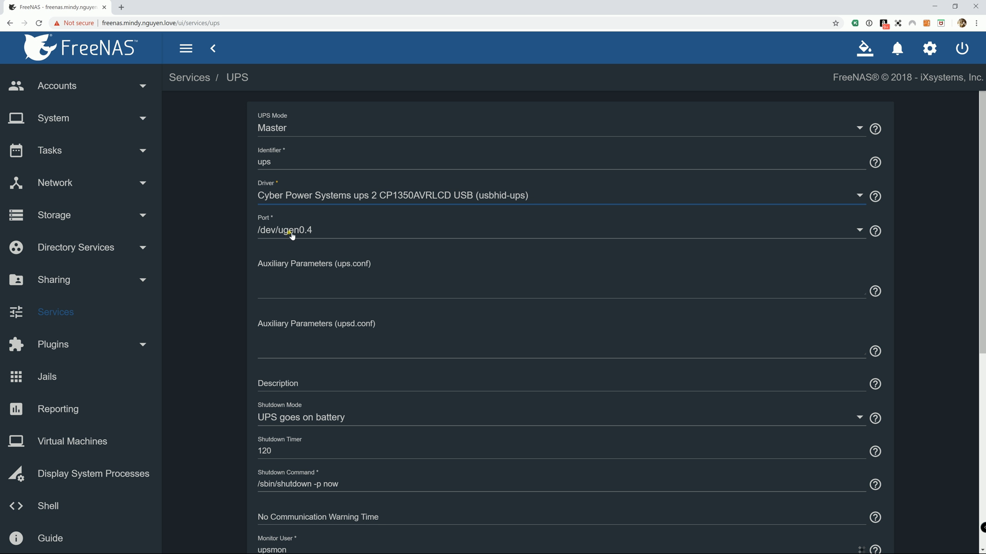
pyautogui.moveTo(291, 247)
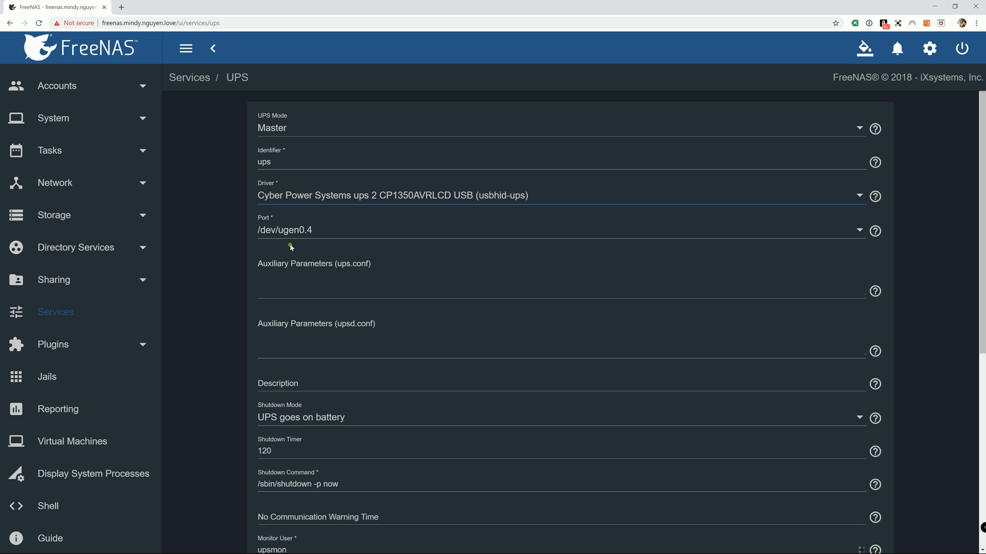
pyautogui.moveTo(307, 237)
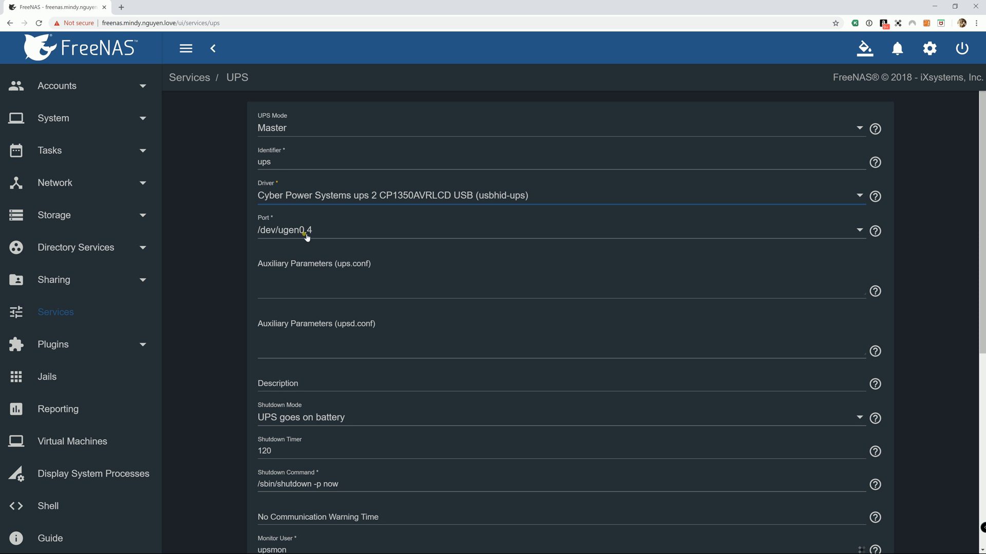
pyautogui.moveTo(299, 224)
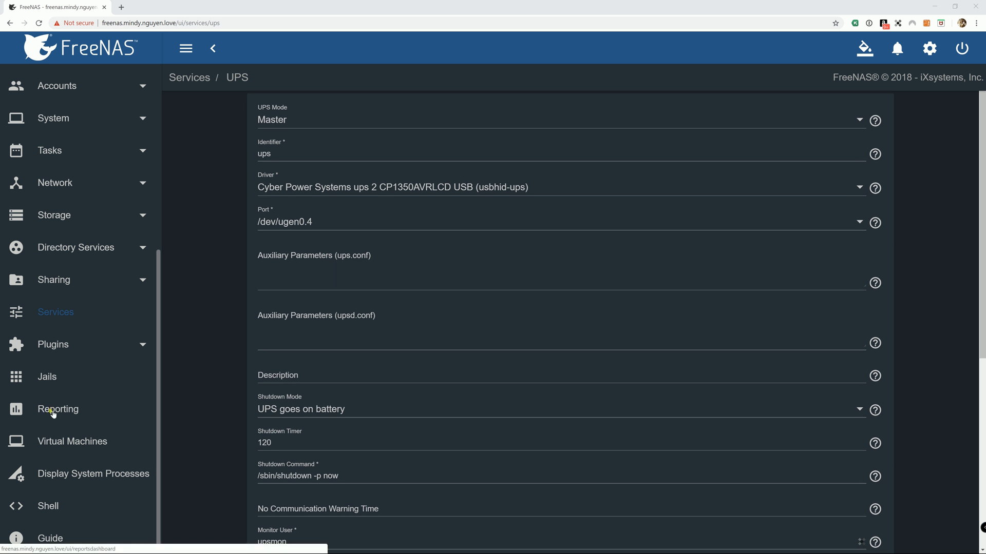
# Run 'dmesg | grep ugen' in the shell and mark the CPS UPS entry at ugen0.4
pyautogui.click(47, 506)
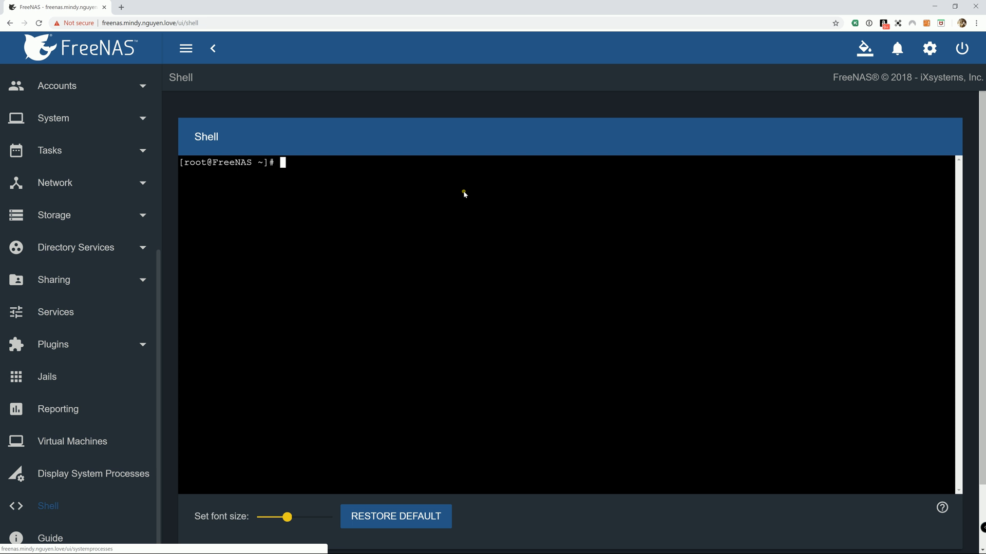
pyautogui.moveTo(446, 217)
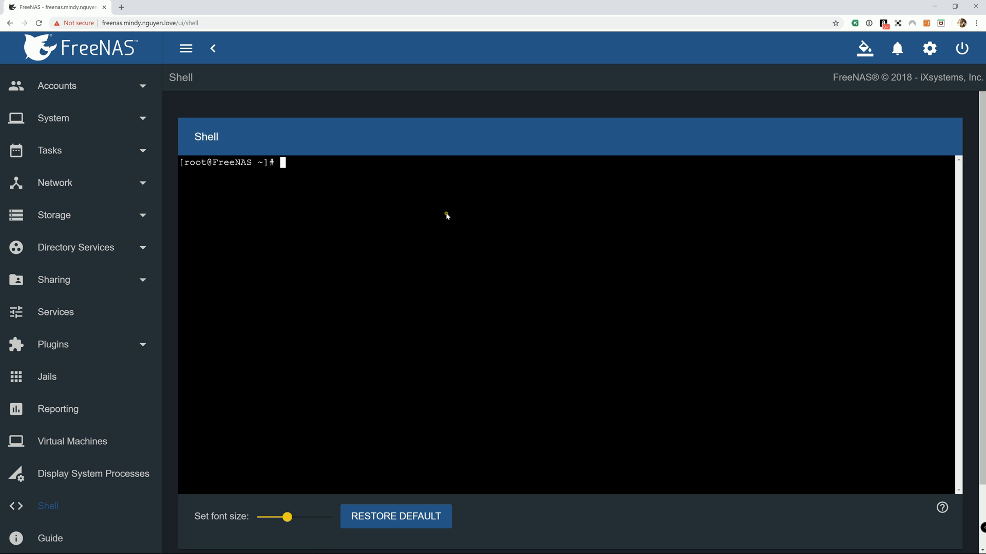
pyautogui.write('dm')
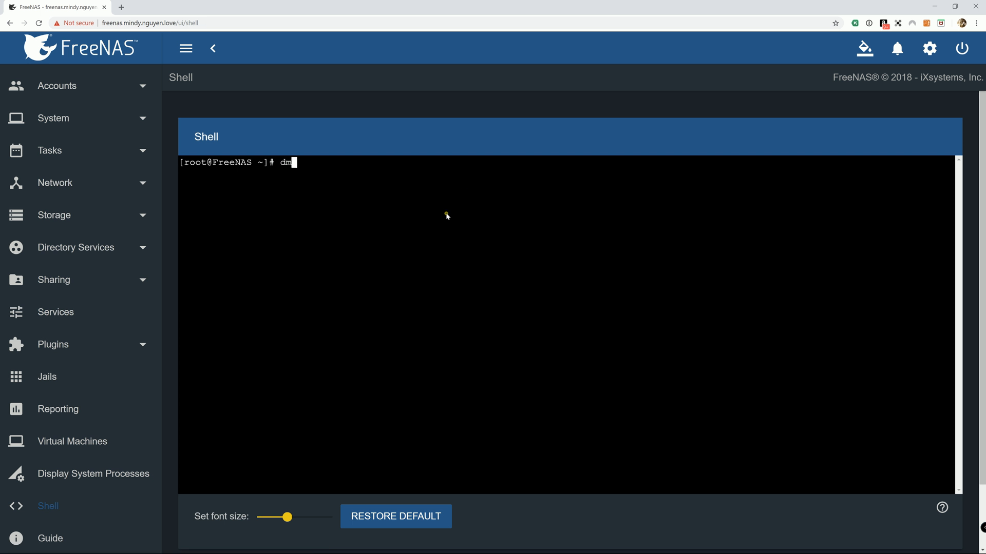
pyautogui.write('esg |')
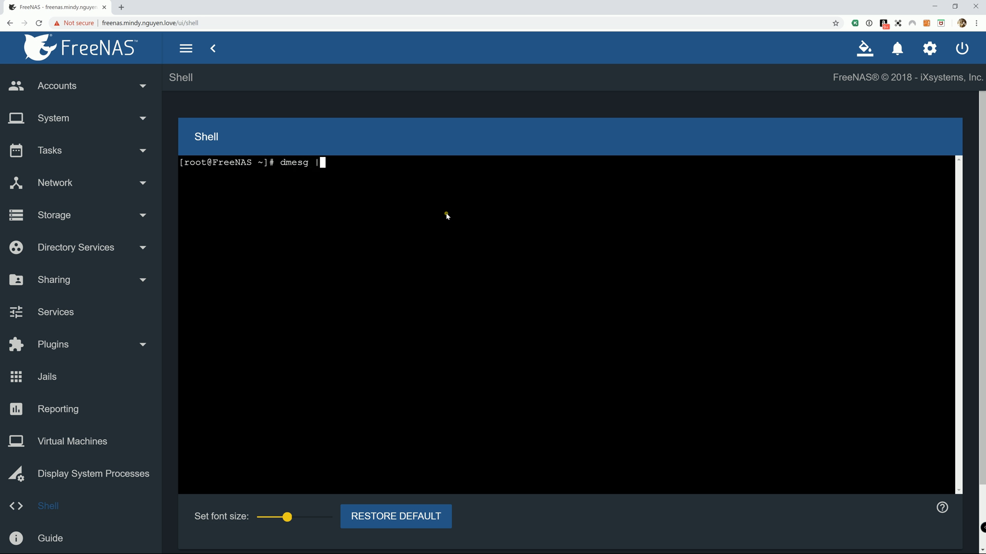
pyautogui.write('grep u')
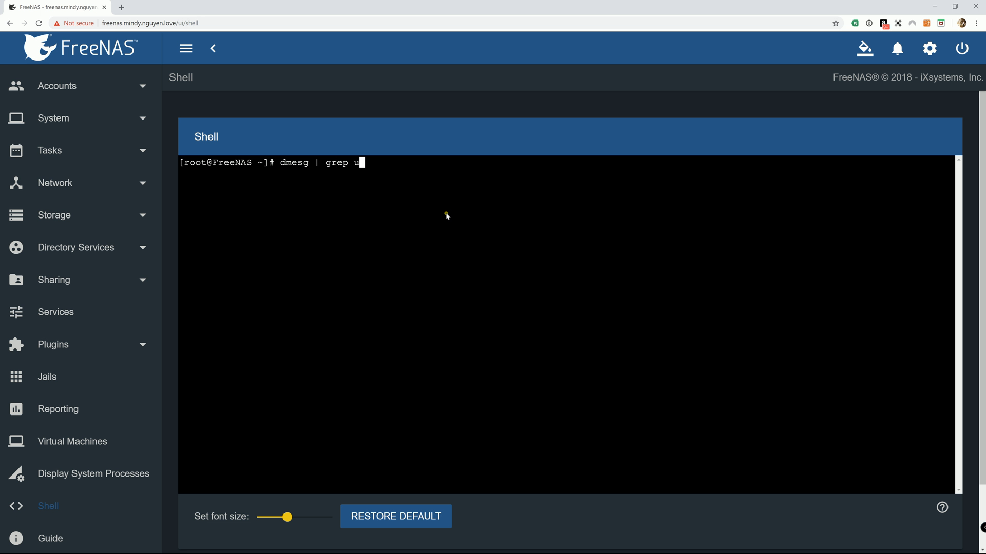
pyautogui.write('gen')
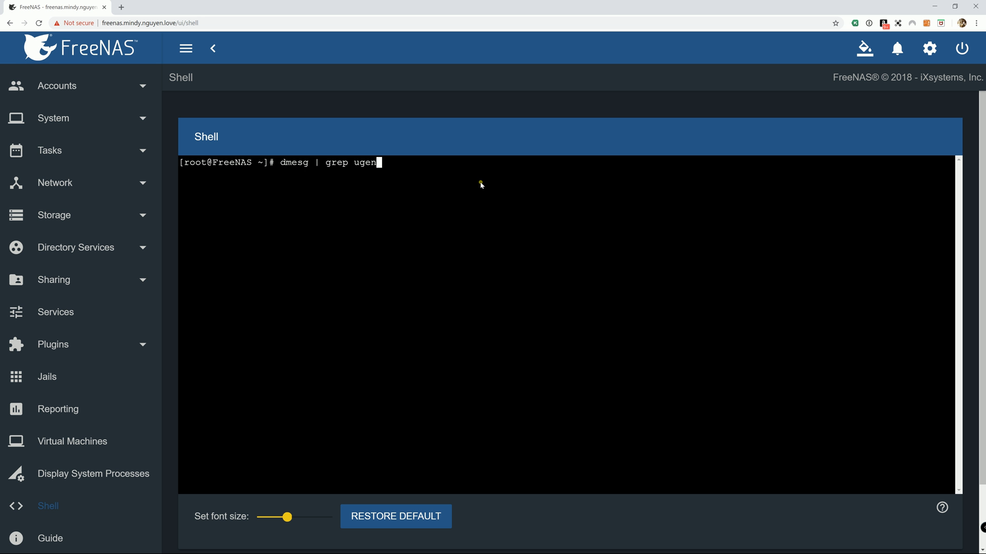
pyautogui.press('Return')
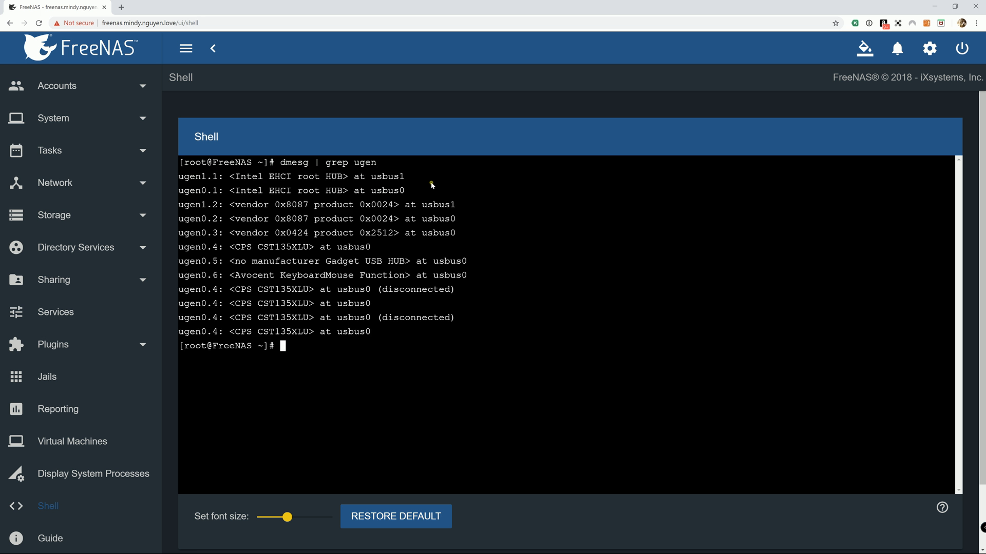
pyautogui.moveTo(204, 174)
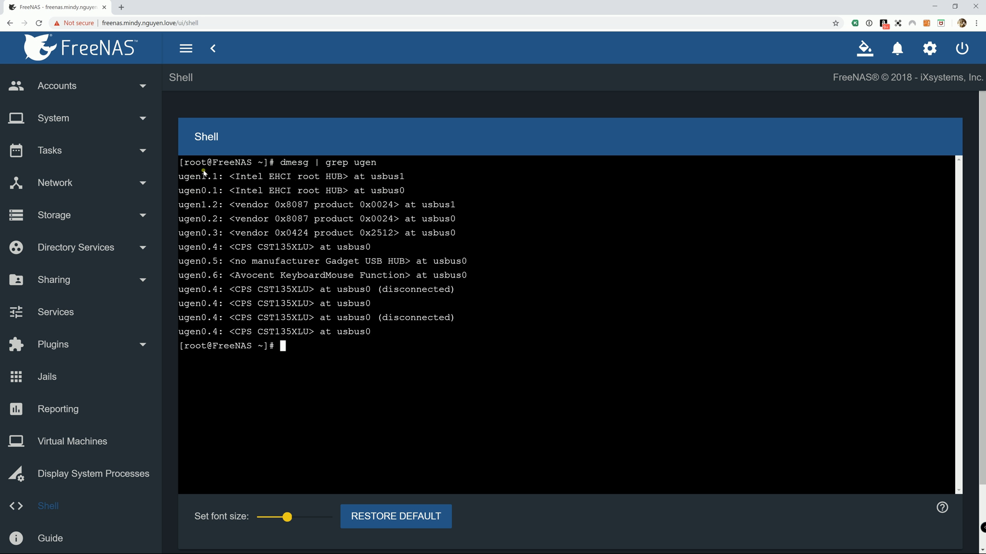
pyautogui.moveTo(209, 349)
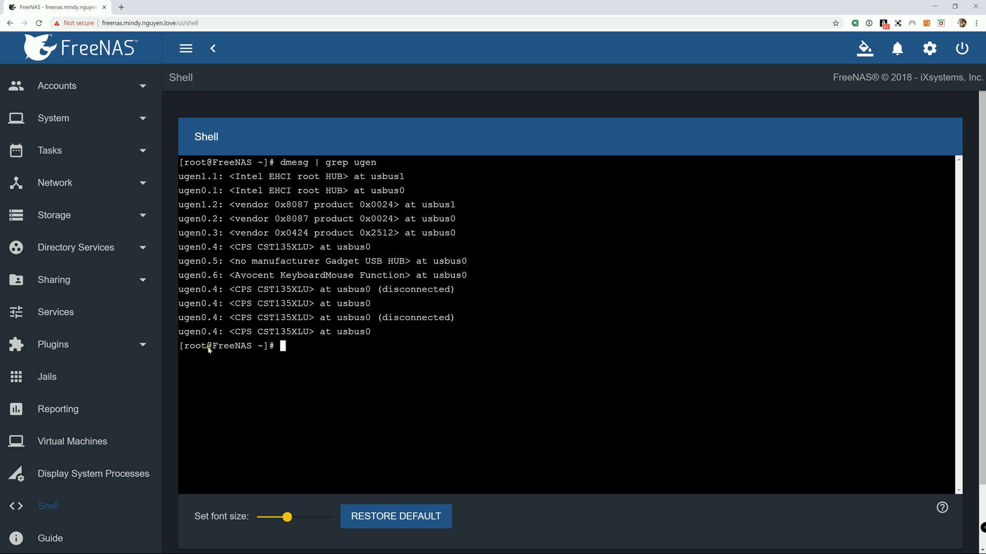
pyautogui.moveTo(212, 299)
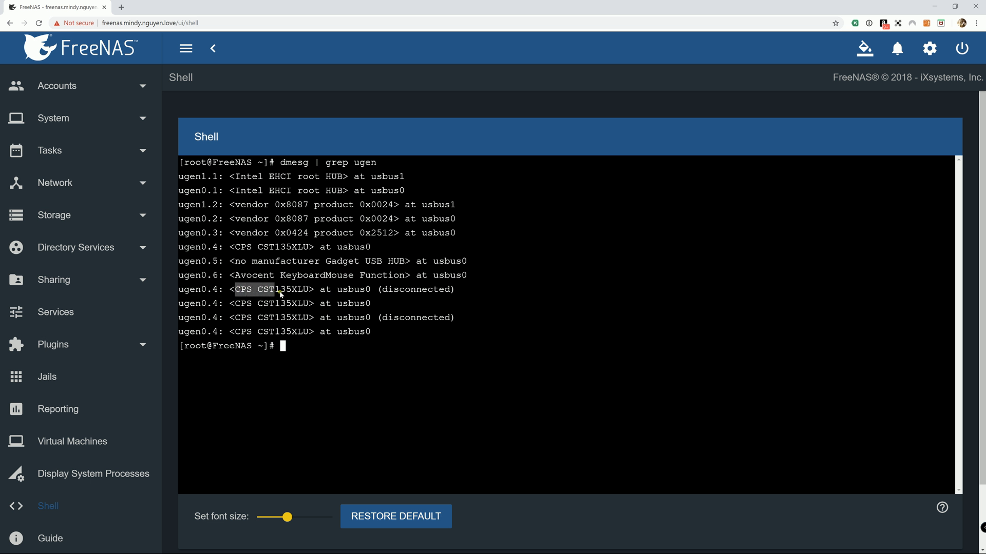
pyautogui.moveTo(304, 291)
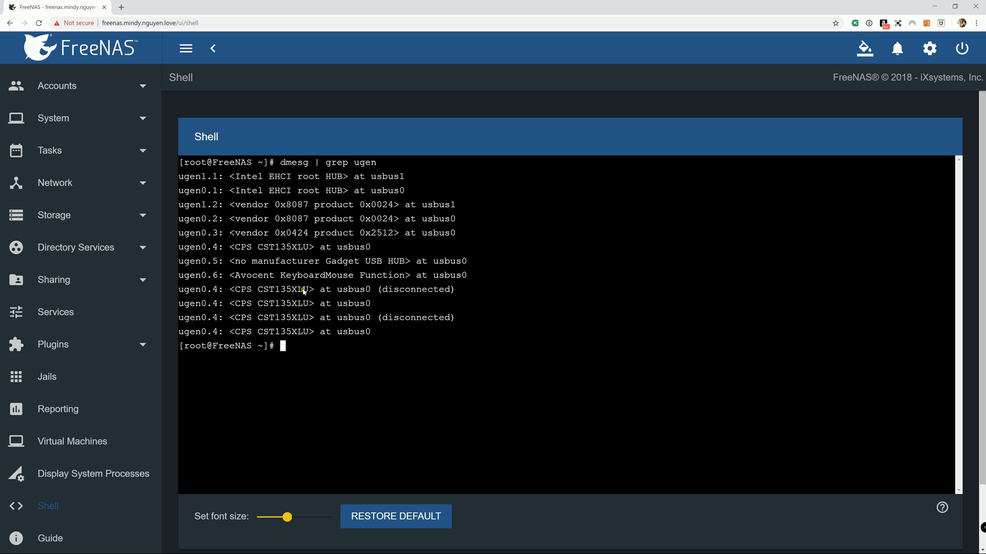
pyautogui.doubleClick(282, 289)
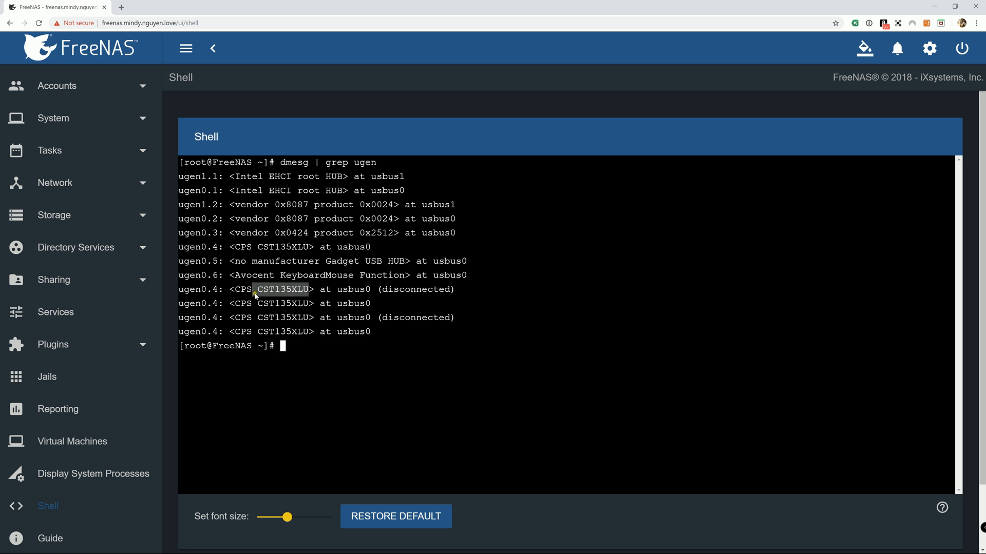
pyautogui.moveTo(284, 311)
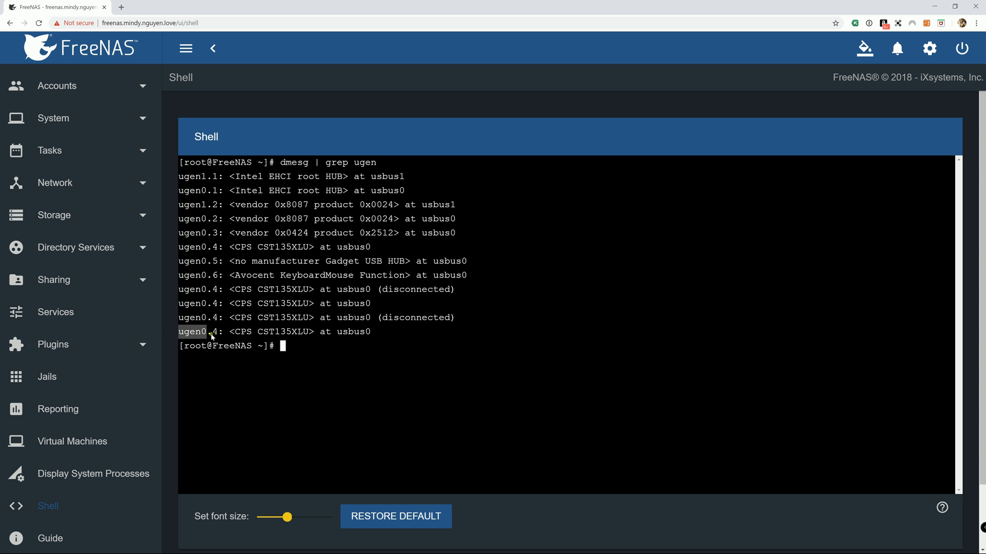
pyautogui.moveTo(106, 306)
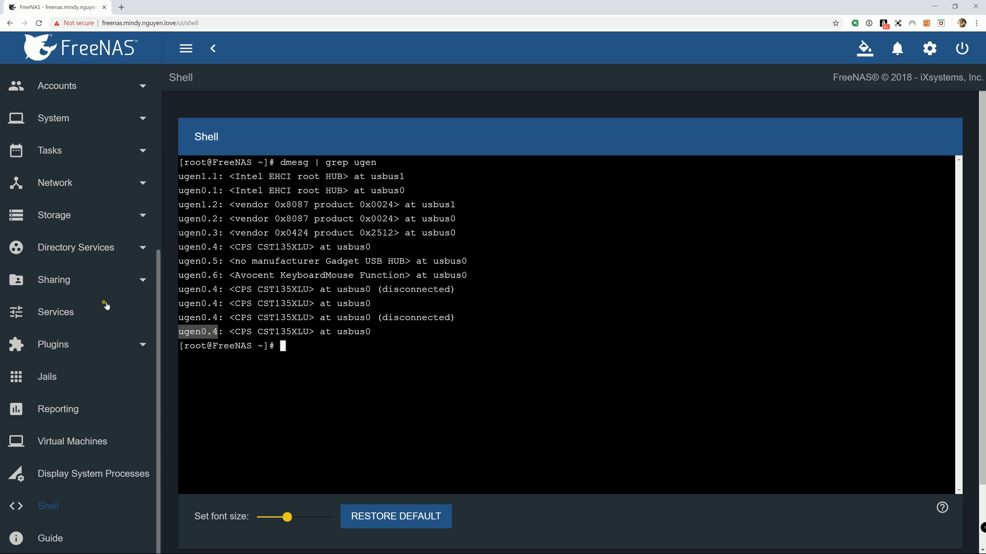
pyautogui.moveTo(56, 313)
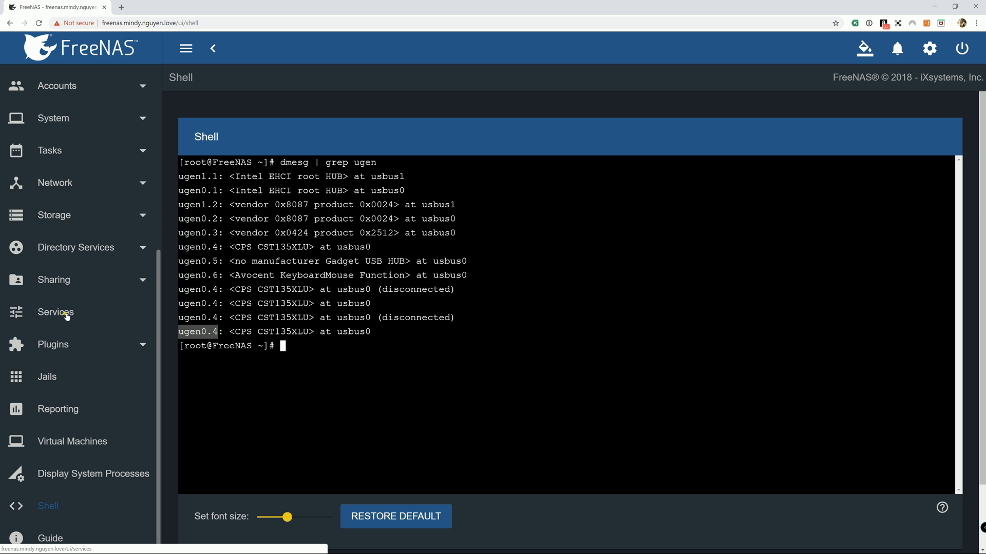
# Edit the UPS service from page 2 of Services and choose port /dev/ugen0.4
pyautogui.click(56, 313)
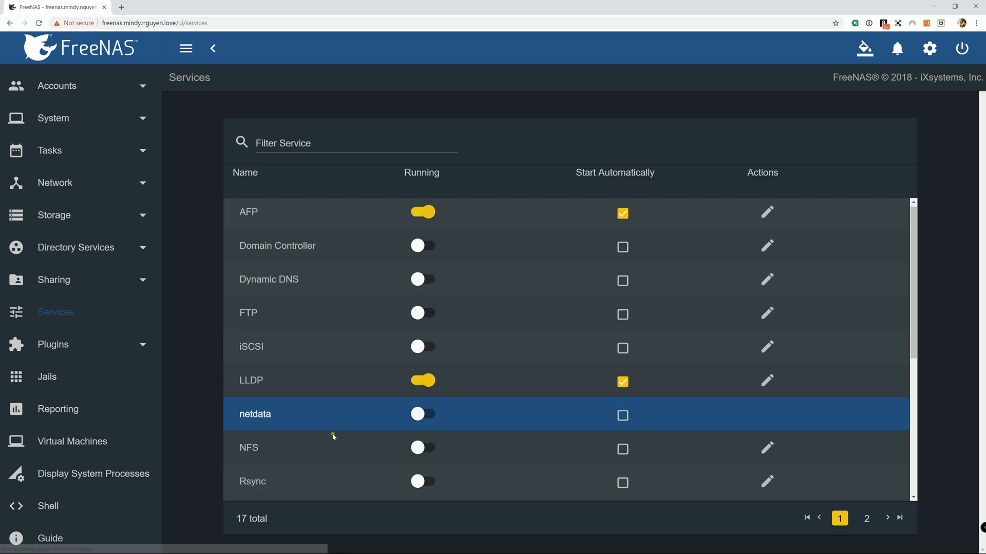
pyautogui.click(865, 518)
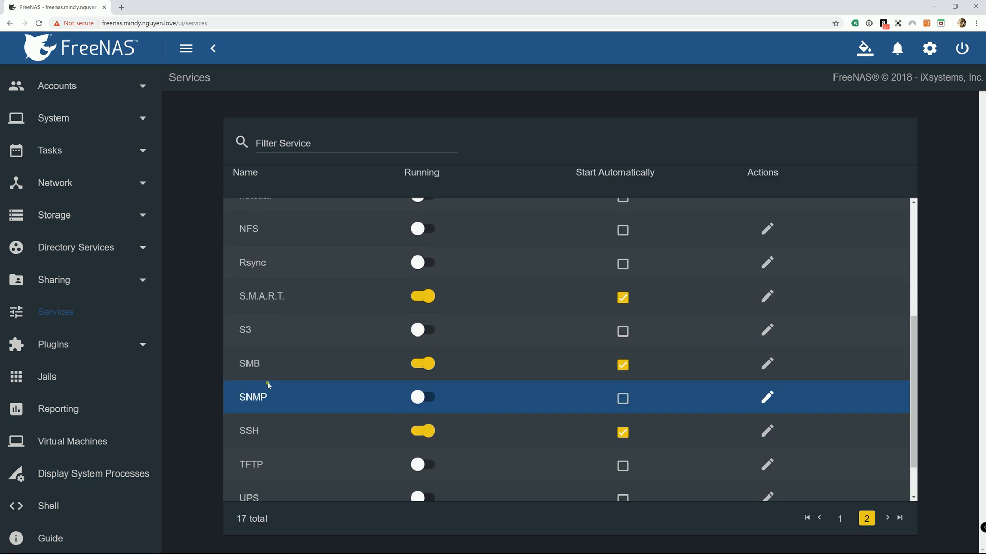
pyautogui.scroll(-3)
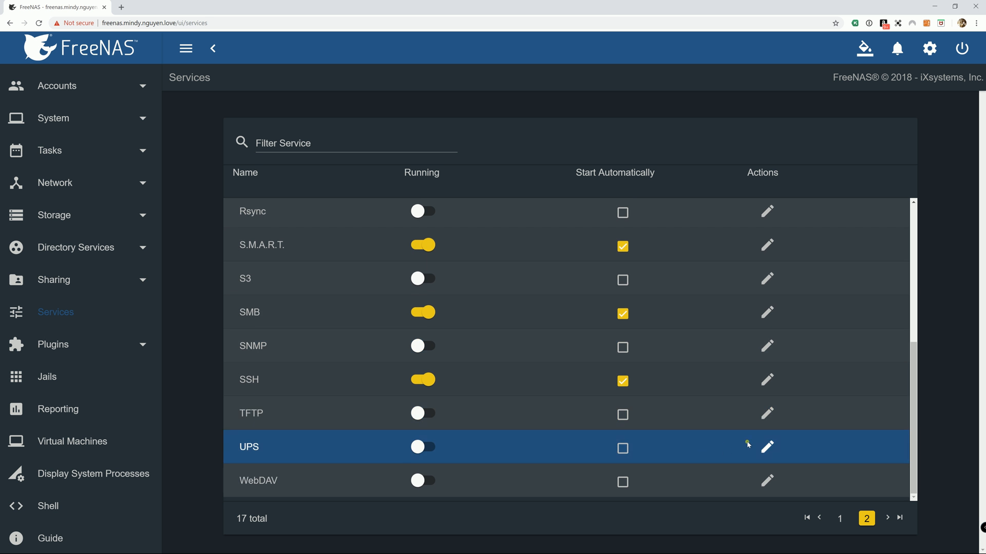
pyautogui.click(766, 448)
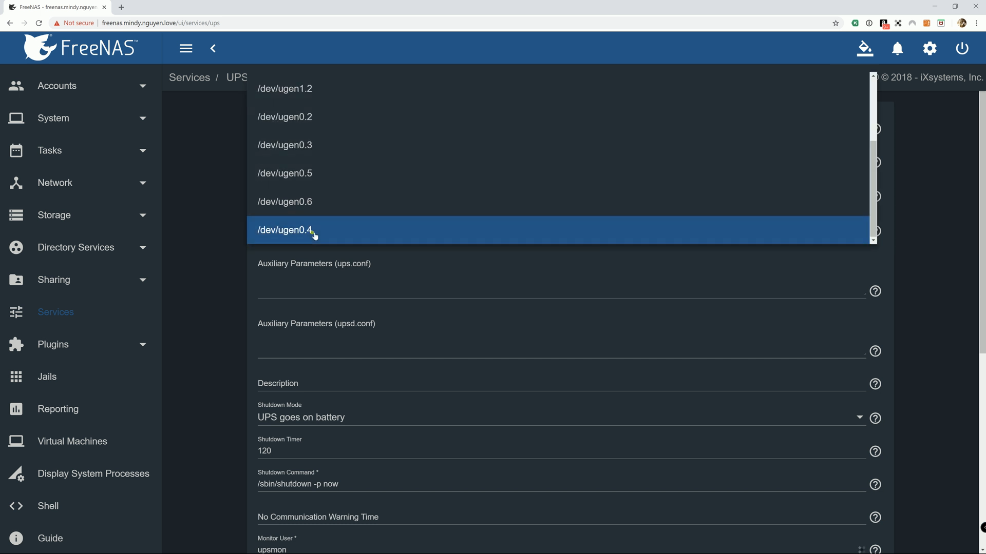
pyautogui.moveTo(292, 239)
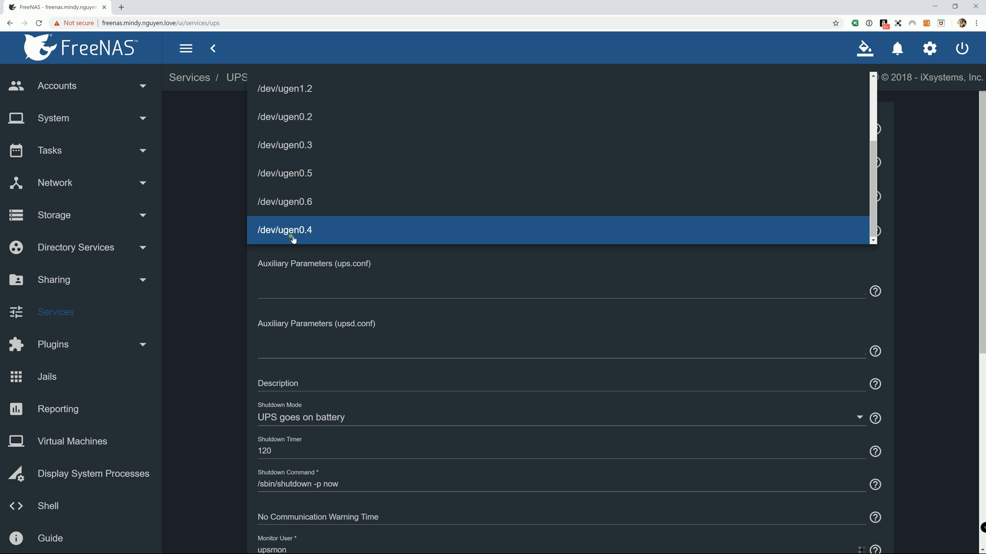
pyautogui.moveTo(307, 232)
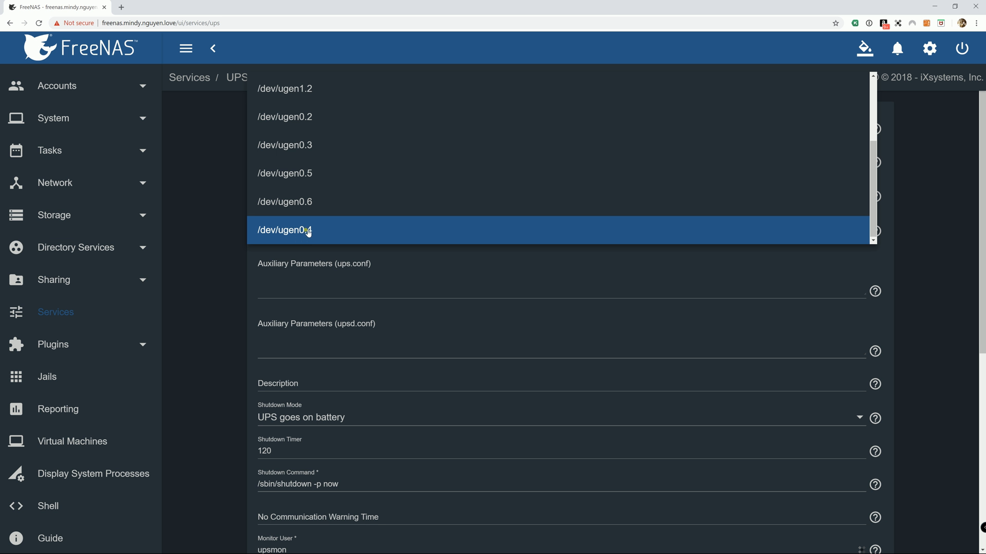
pyautogui.click(284, 230)
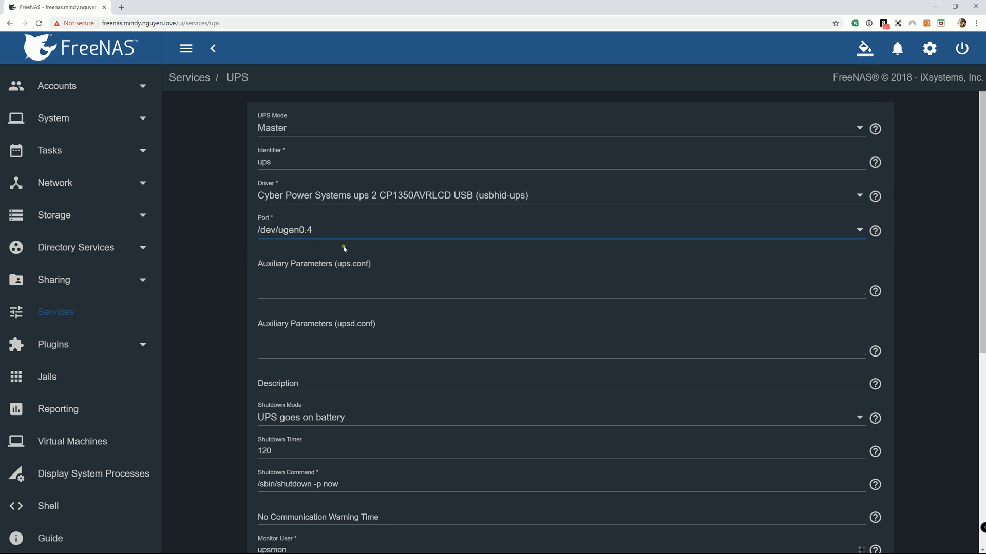
pyautogui.moveTo(365, 256)
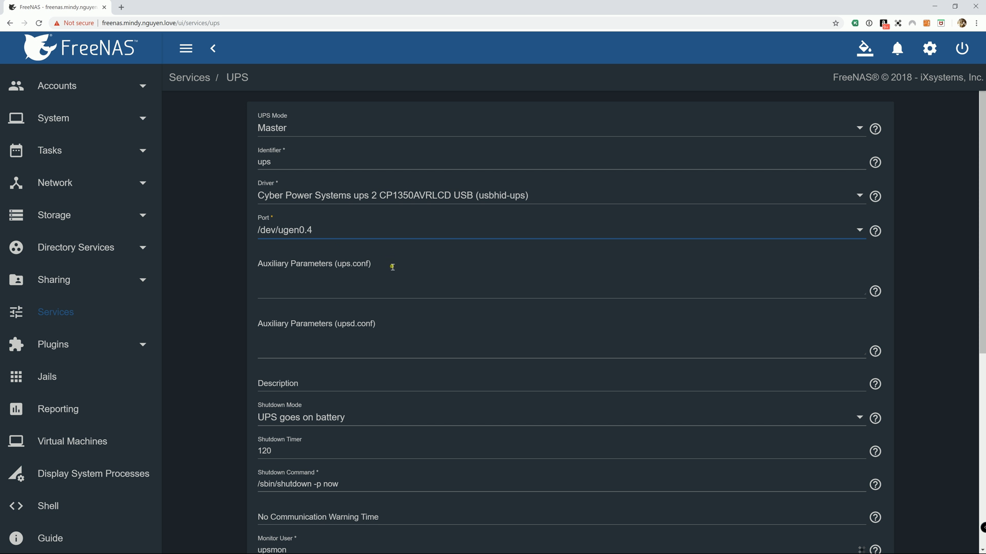
# Scroll to the UPS form's shutdown options: on battery after 120 seconds, monitor user upsmon
pyautogui.scroll(-3)
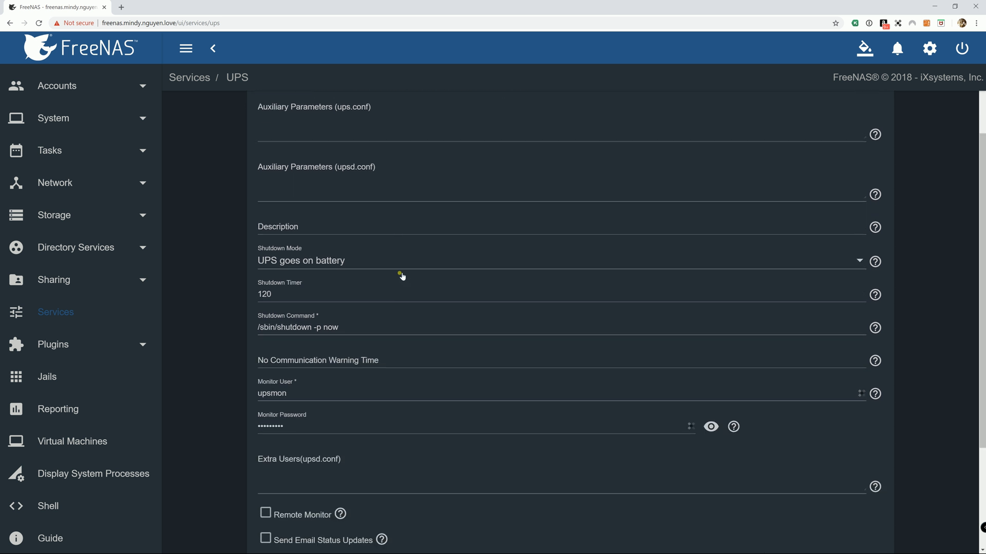
pyautogui.scroll(-3)
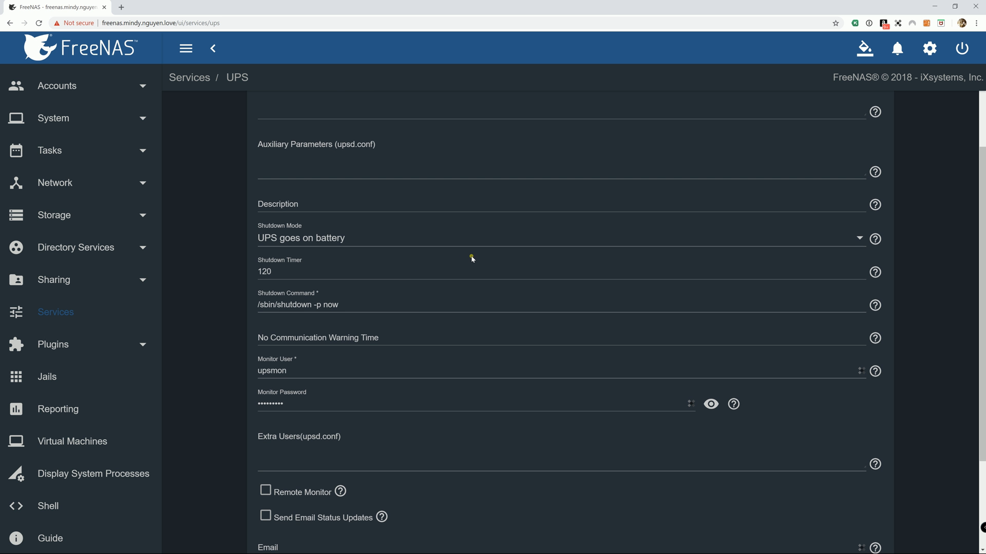
pyautogui.moveTo(341, 256)
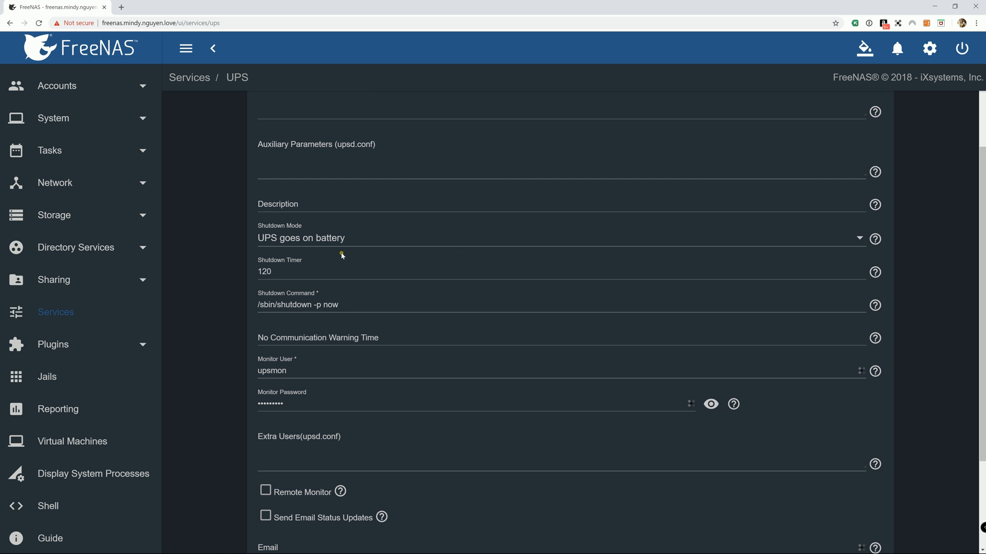
pyautogui.moveTo(294, 242)
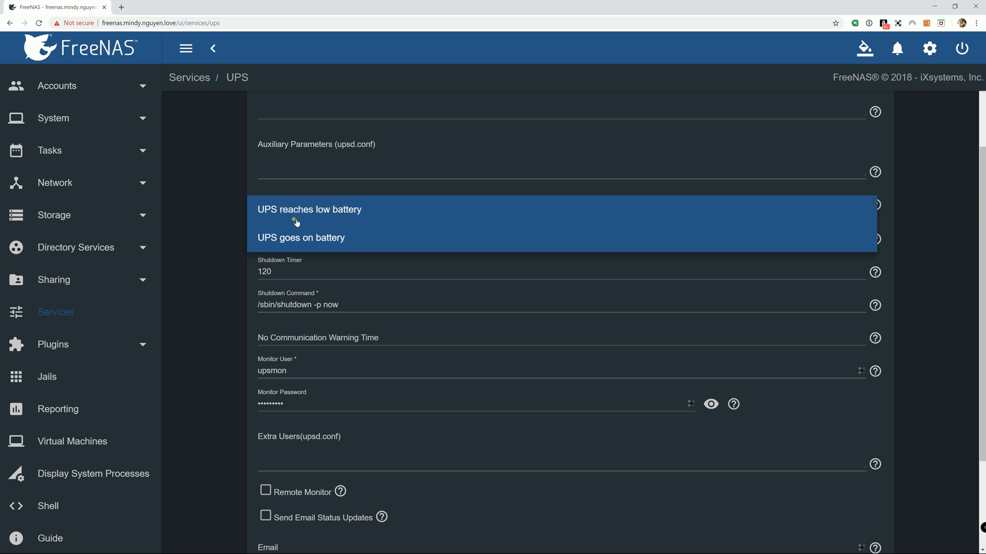
pyautogui.moveTo(308, 229)
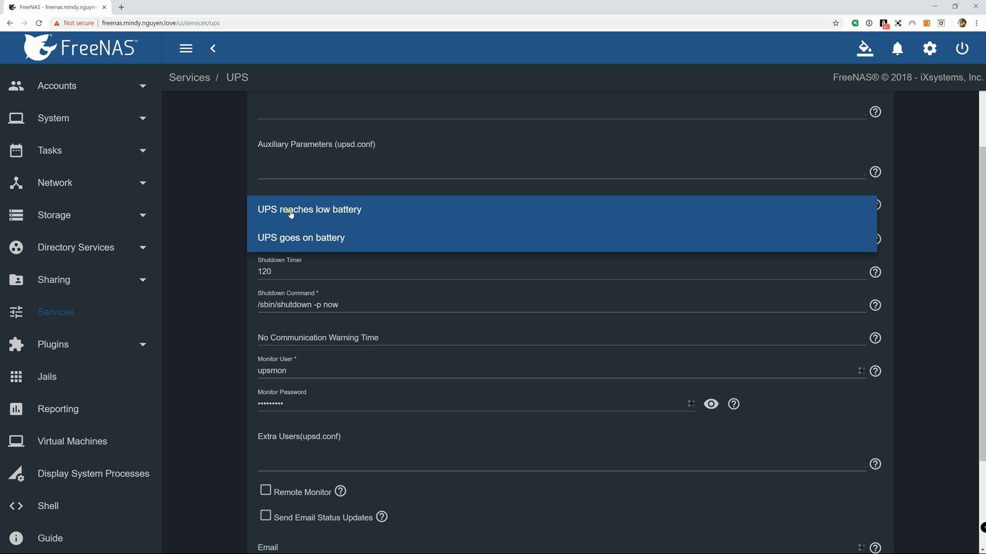
pyautogui.moveTo(293, 233)
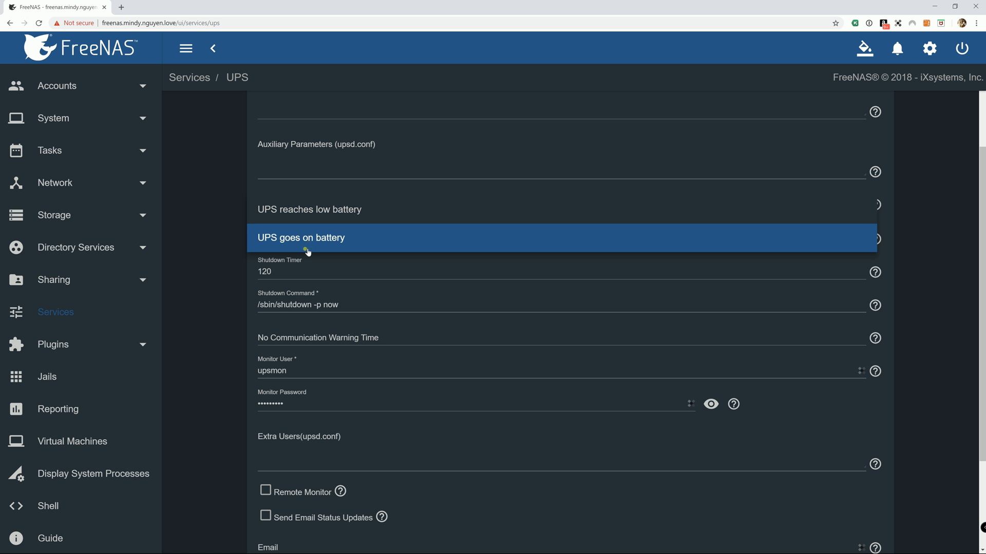
pyautogui.moveTo(314, 248)
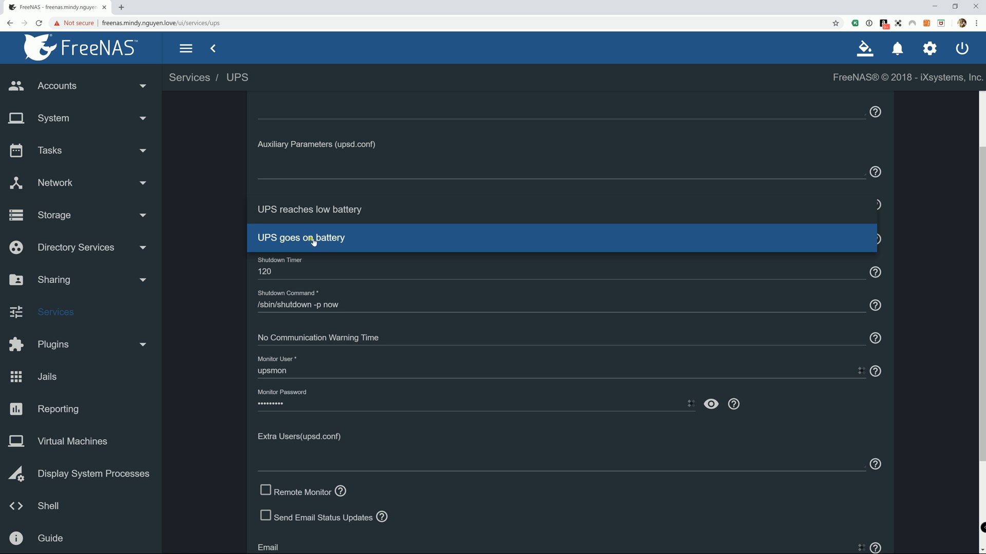
pyautogui.moveTo(323, 246)
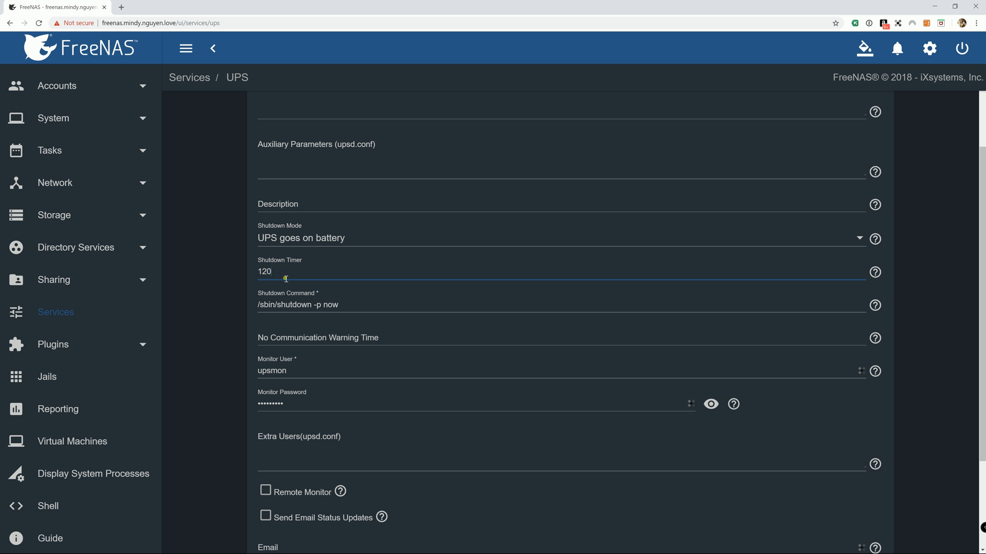
pyautogui.moveTo(319, 390)
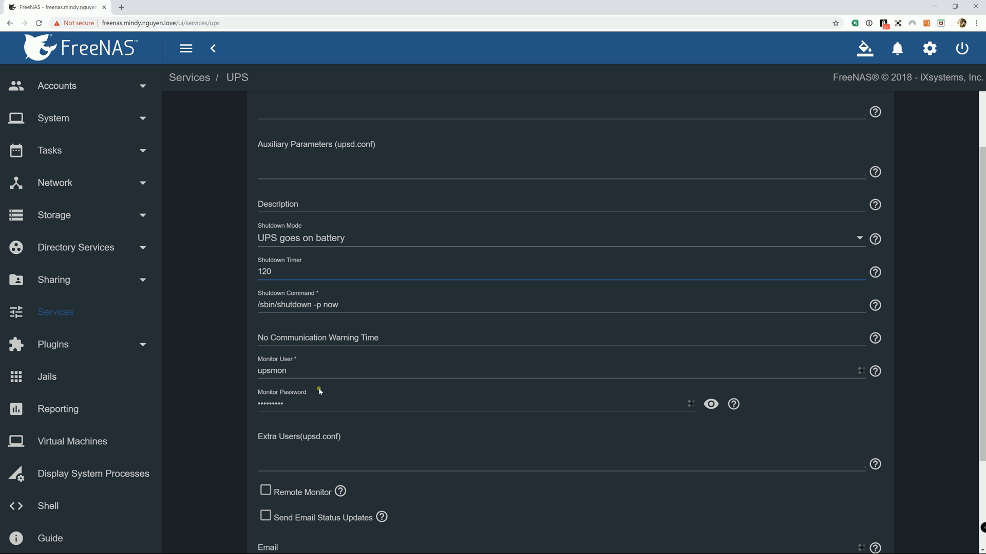
pyautogui.moveTo(281, 313)
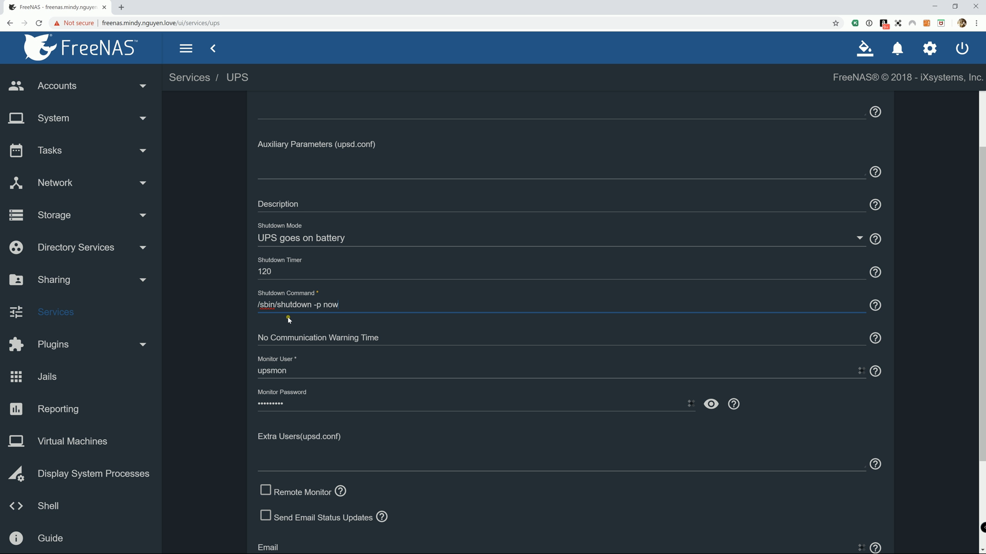
pyautogui.moveTo(350, 328)
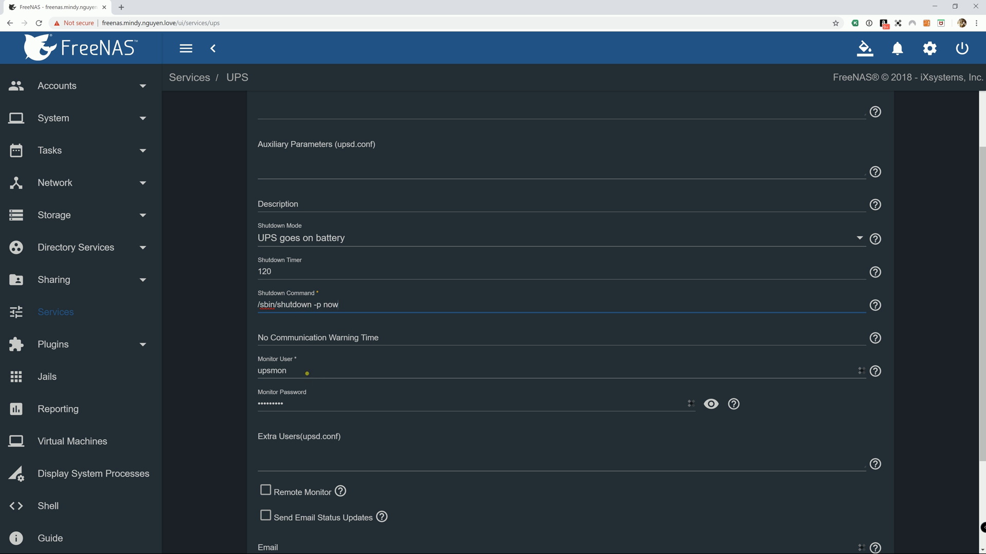
# Scroll to the end of the UPS form and leave Power Off UPS checked
pyautogui.scroll(-3)
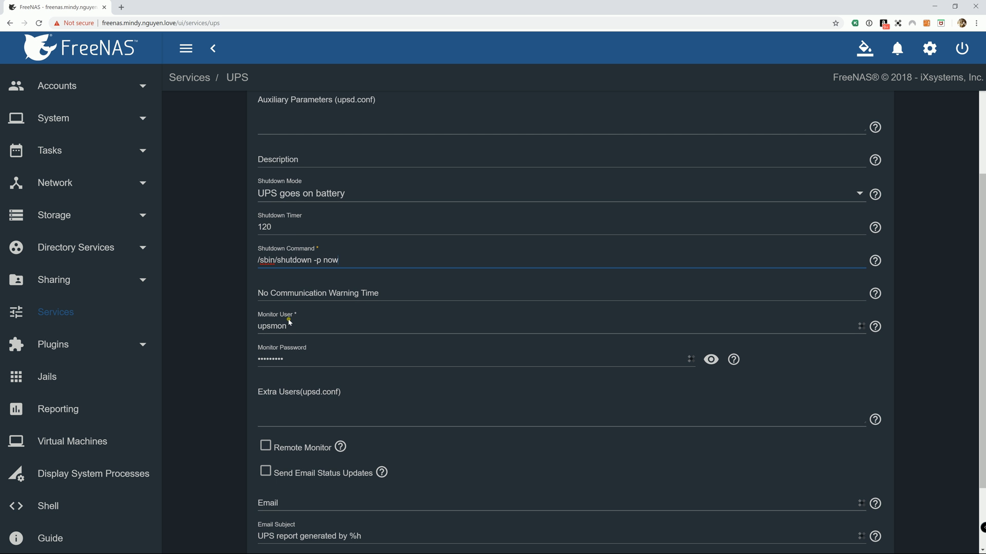
pyautogui.moveTo(291, 356)
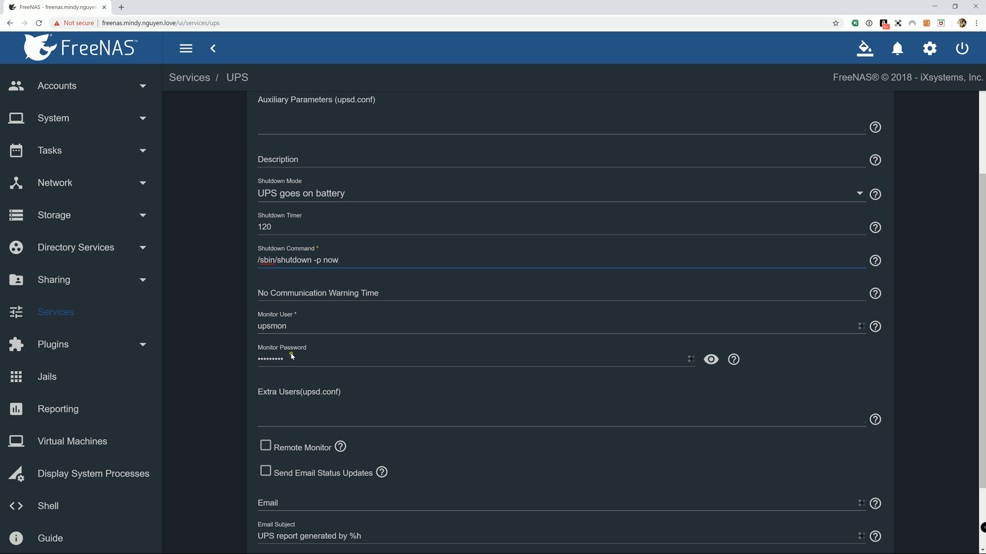
pyautogui.moveTo(300, 368)
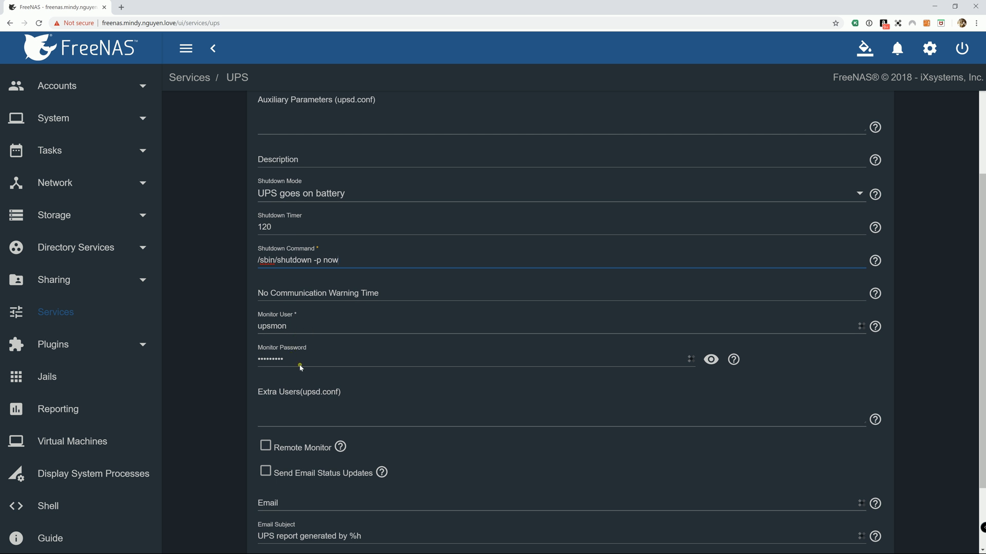
pyautogui.scroll(-3)
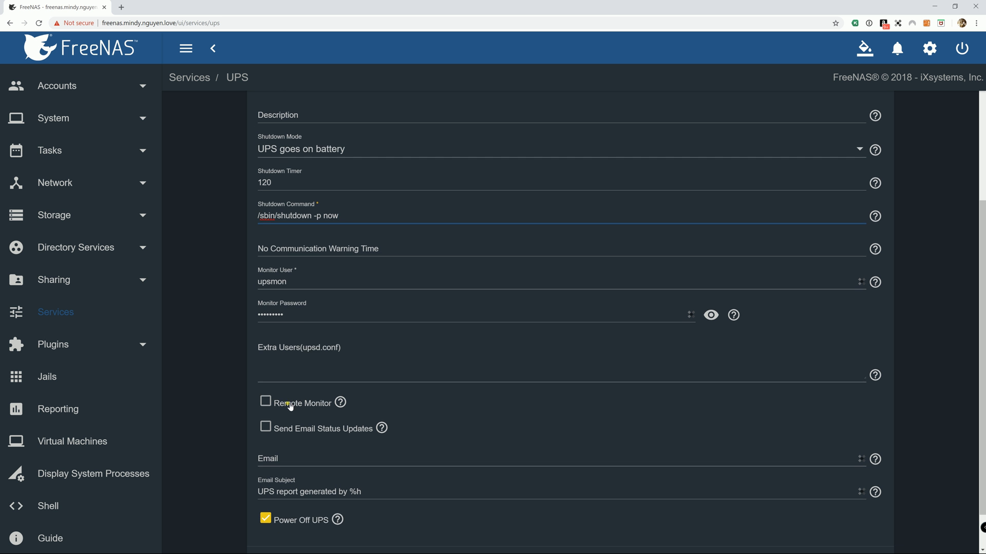
pyautogui.moveTo(293, 327)
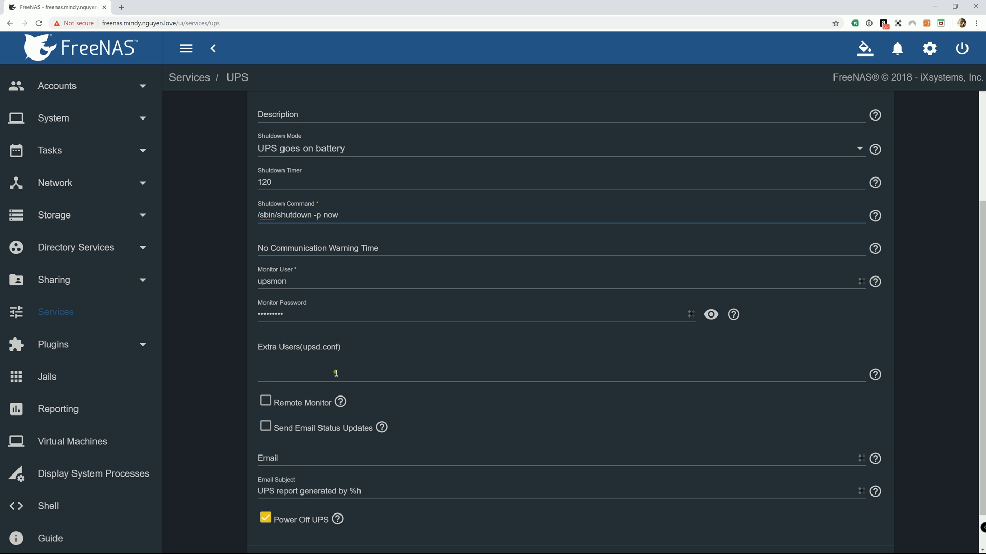
pyautogui.scroll(-3)
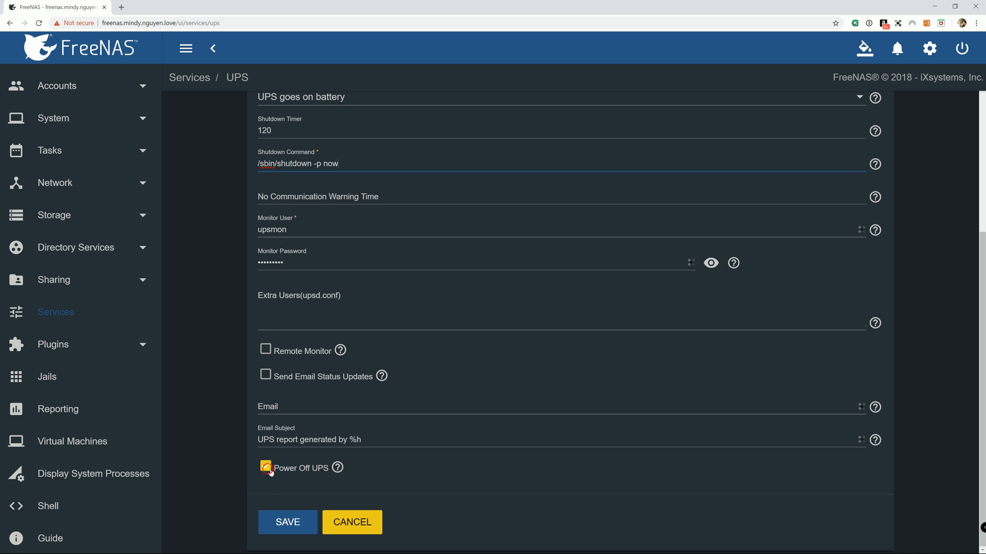
pyautogui.click(266, 468)
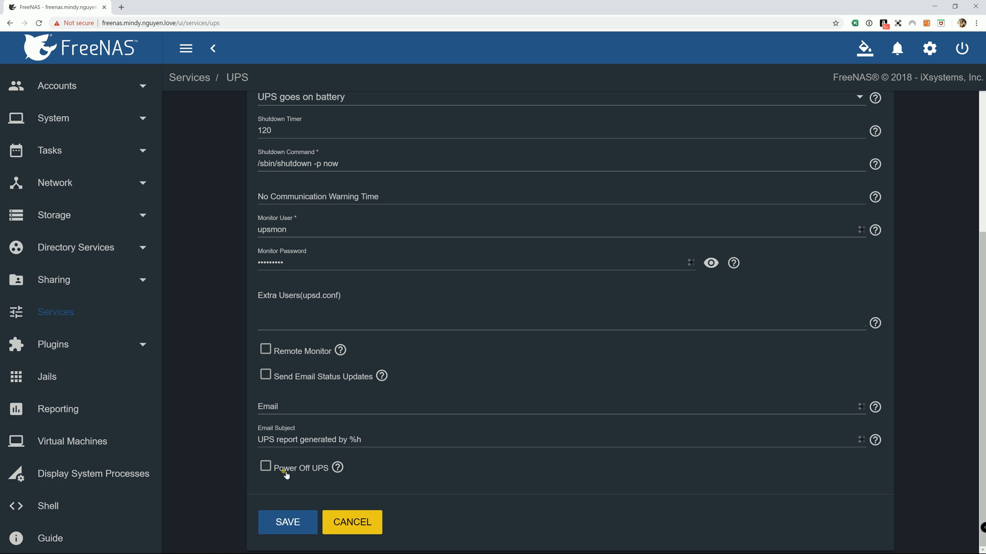
pyautogui.click(265, 468)
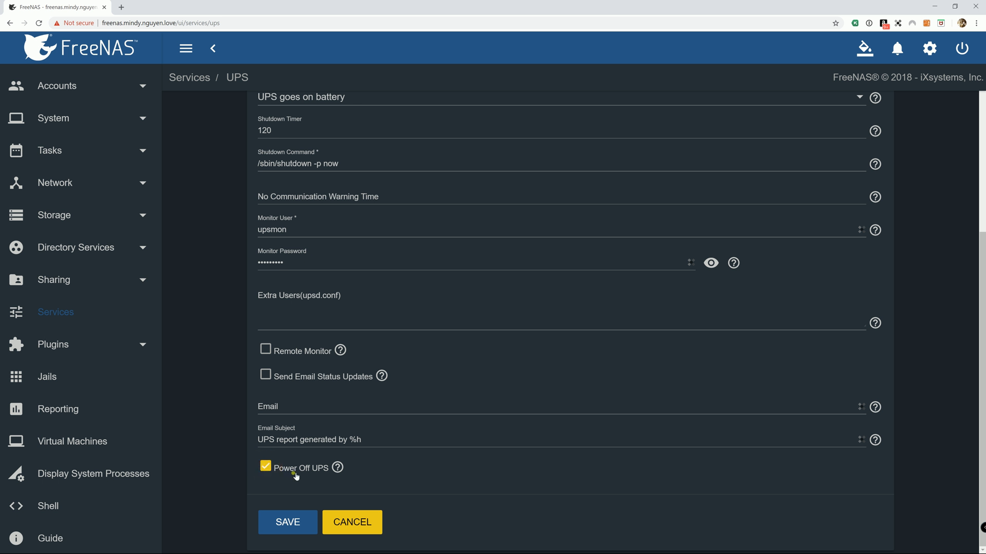
pyautogui.moveTo(337, 467)
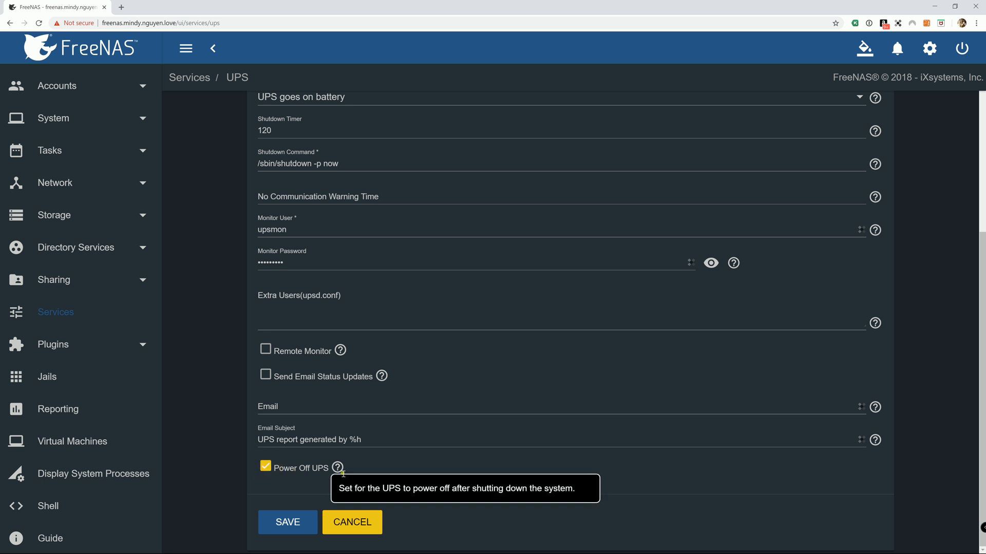
pyautogui.moveTo(412, 470)
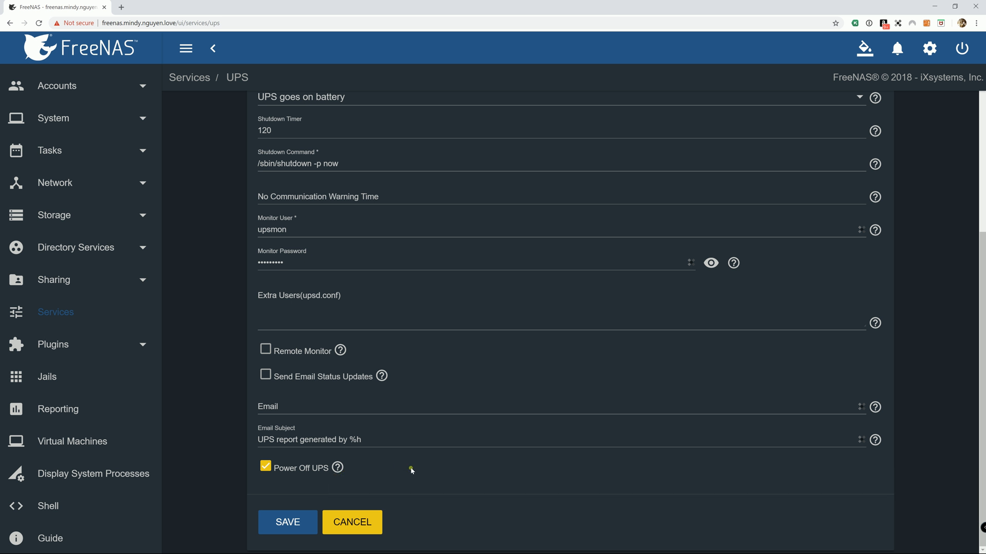
pyautogui.moveTo(358, 487)
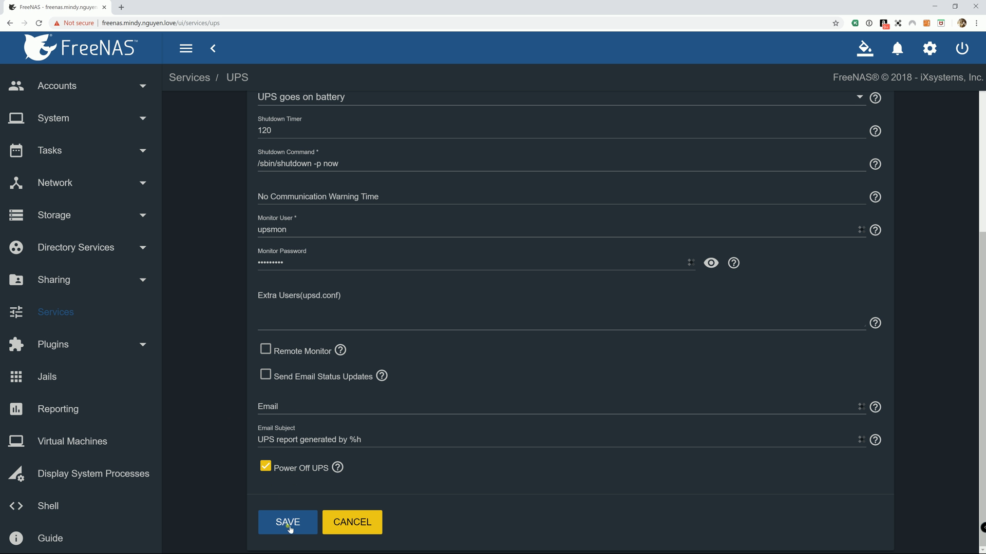
# Save the UPS settings, then turn UPS Running on and tick Start Automatically
pyautogui.click(287, 523)
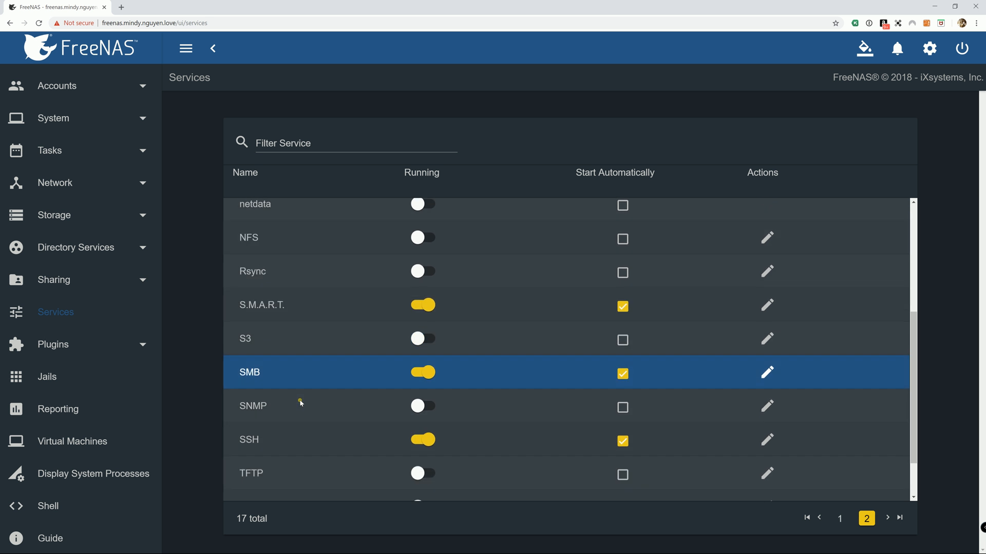
pyautogui.scroll(-3)
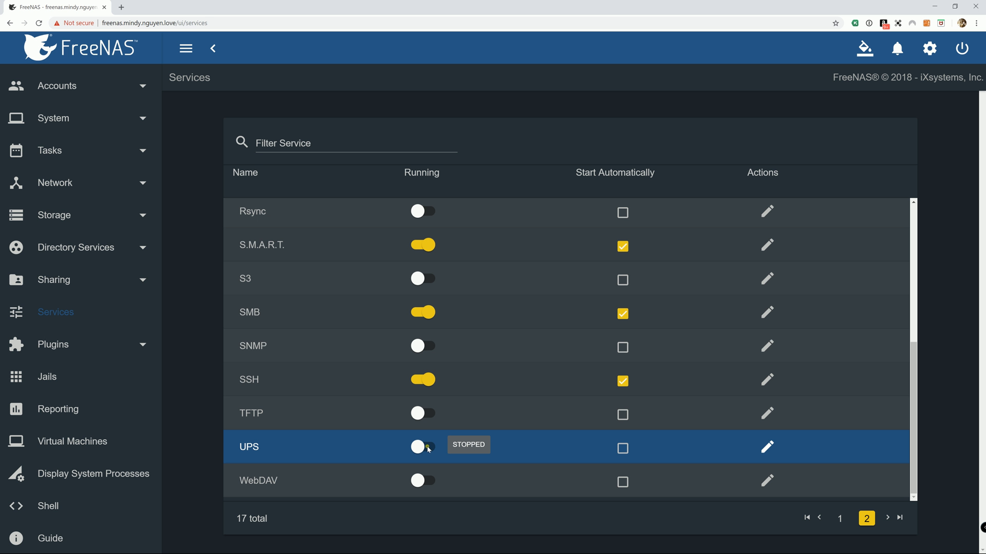
pyautogui.click(423, 448)
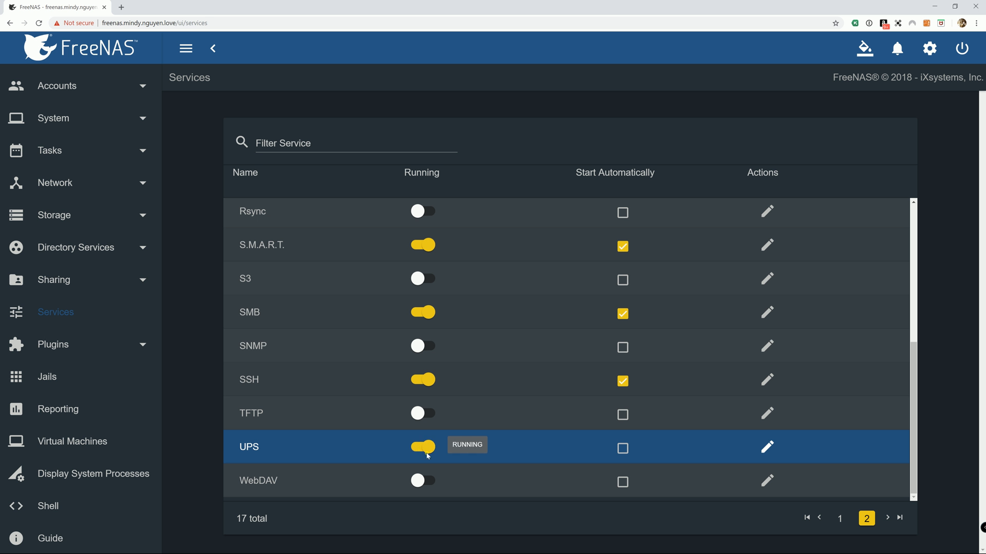
pyautogui.moveTo(421, 451)
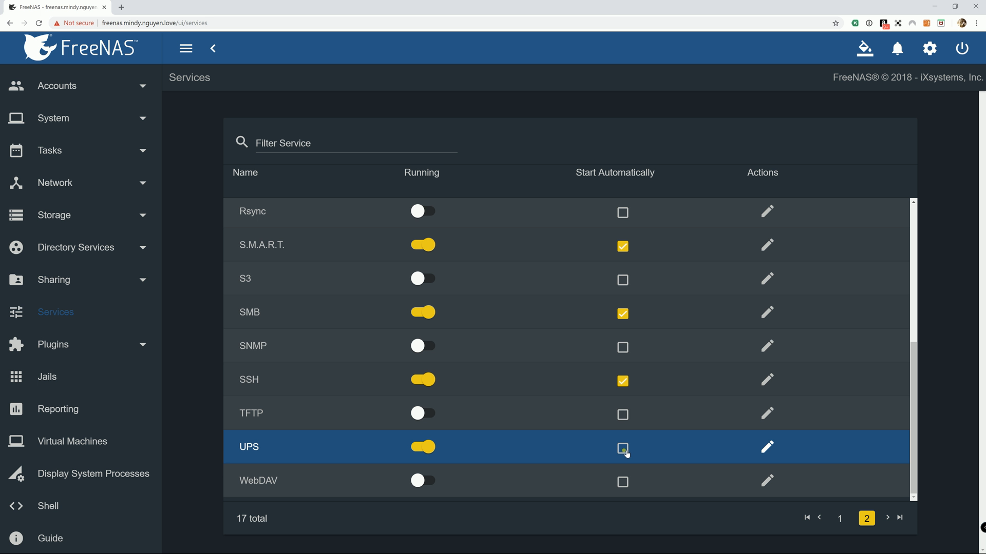
pyautogui.click(622, 447)
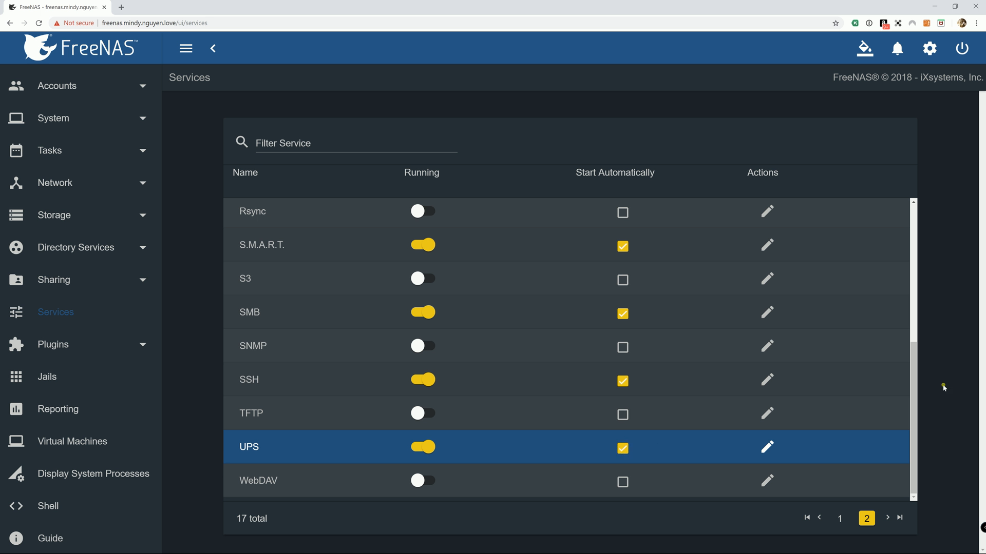